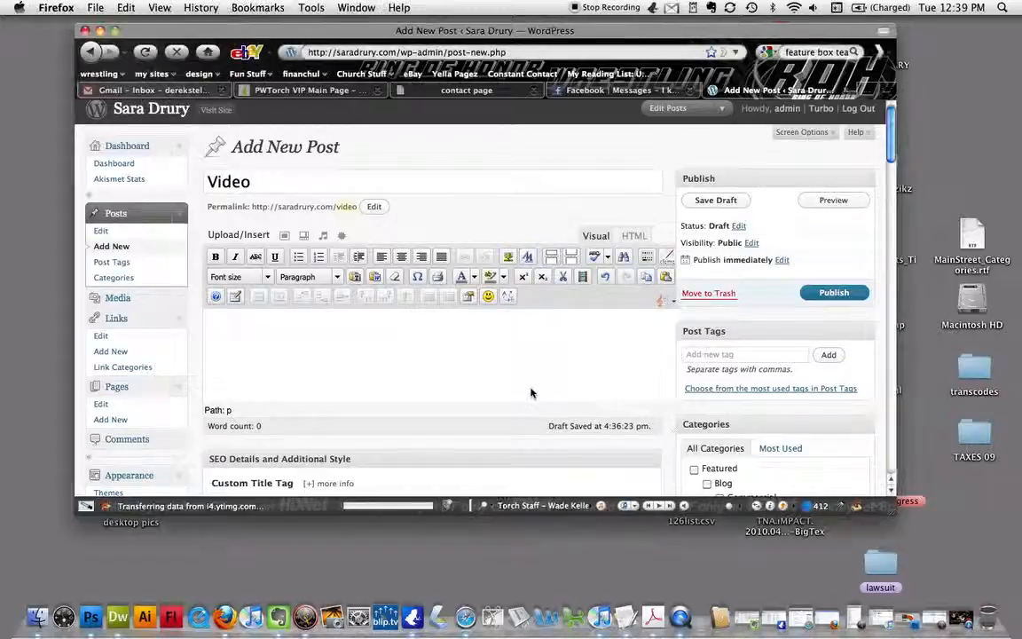
mouse_move(671, 224)
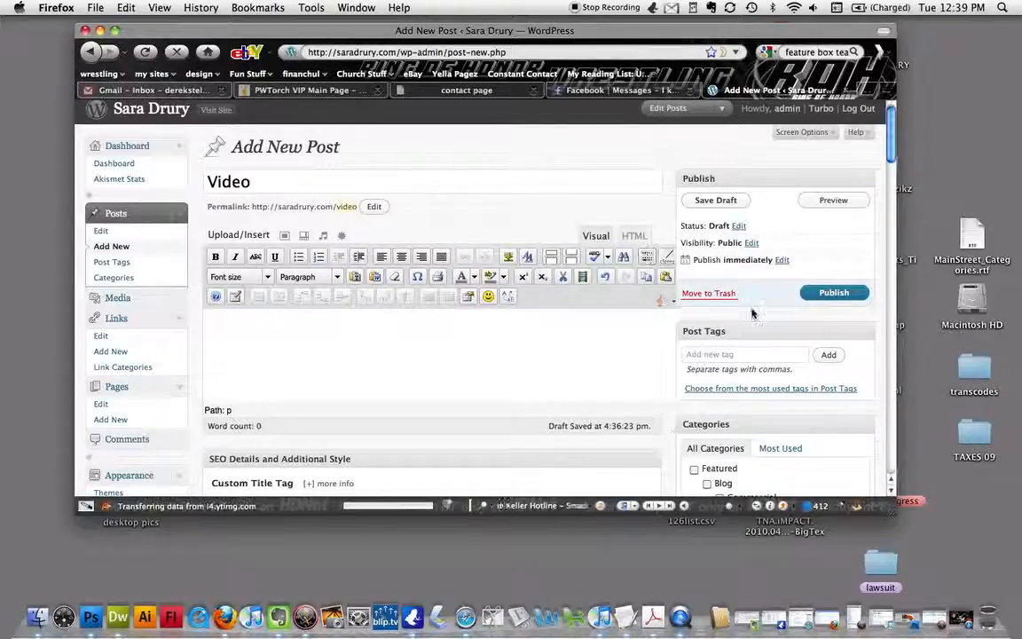
Step: Toggle the Kitchen Sink toolbar row off and back on in the post editor
scroll(down, 3)
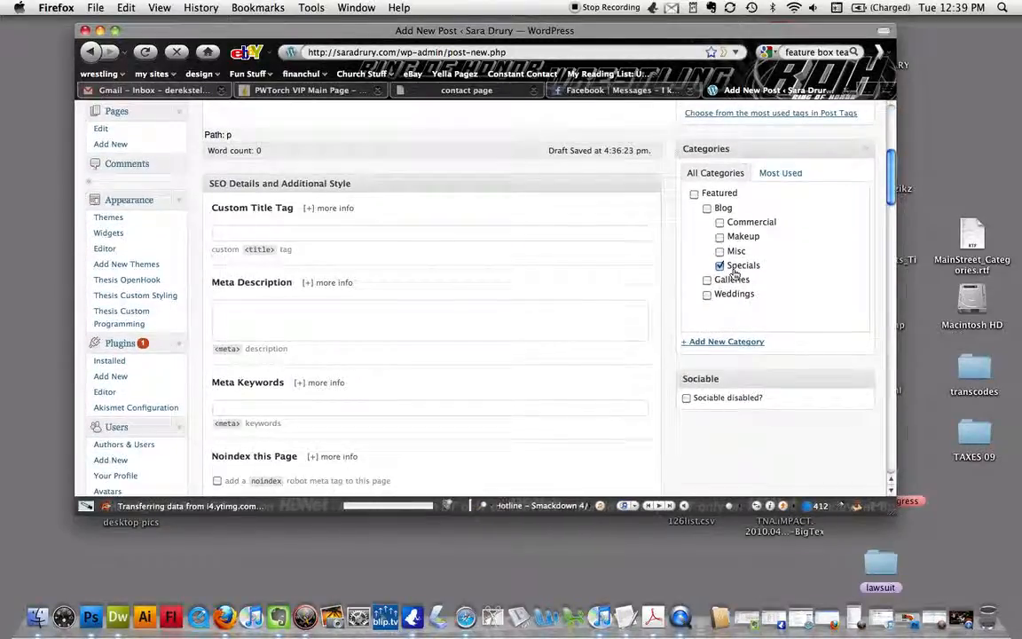
scroll(down, 3)
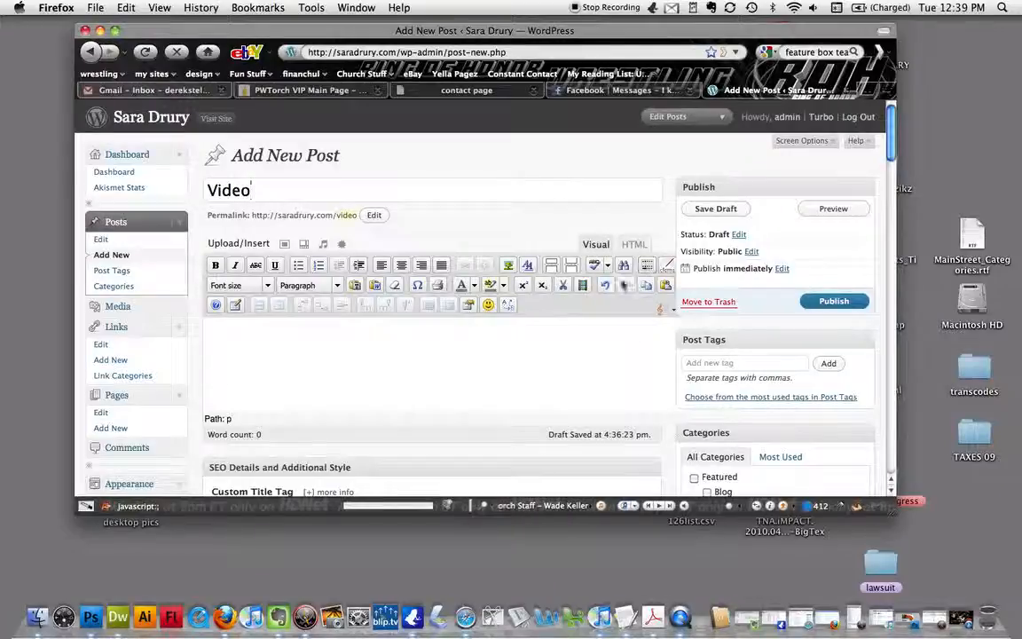
mouse_move(648, 265)
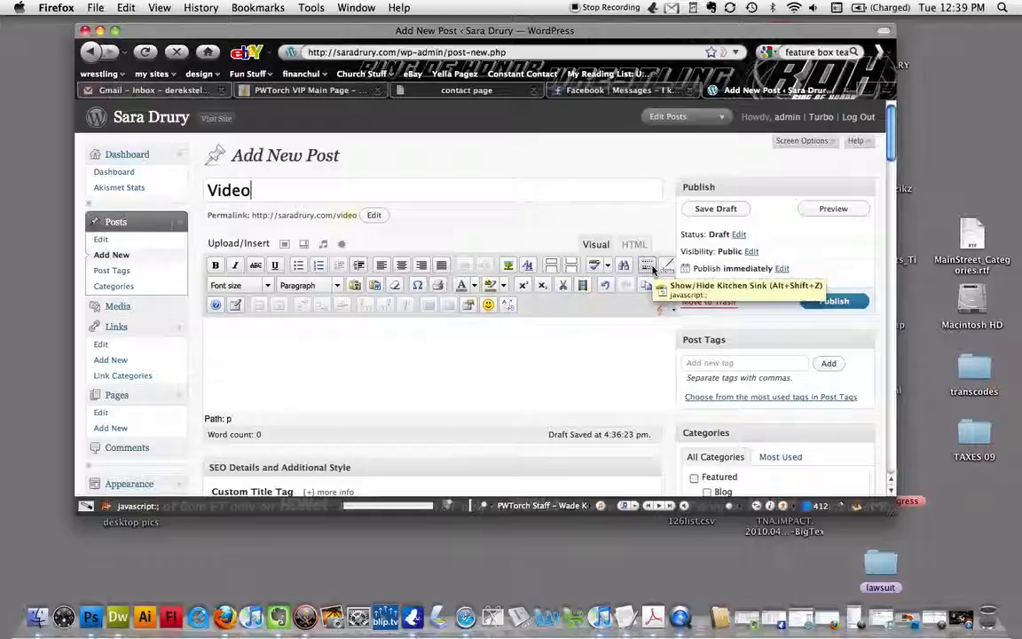
click(647, 264)
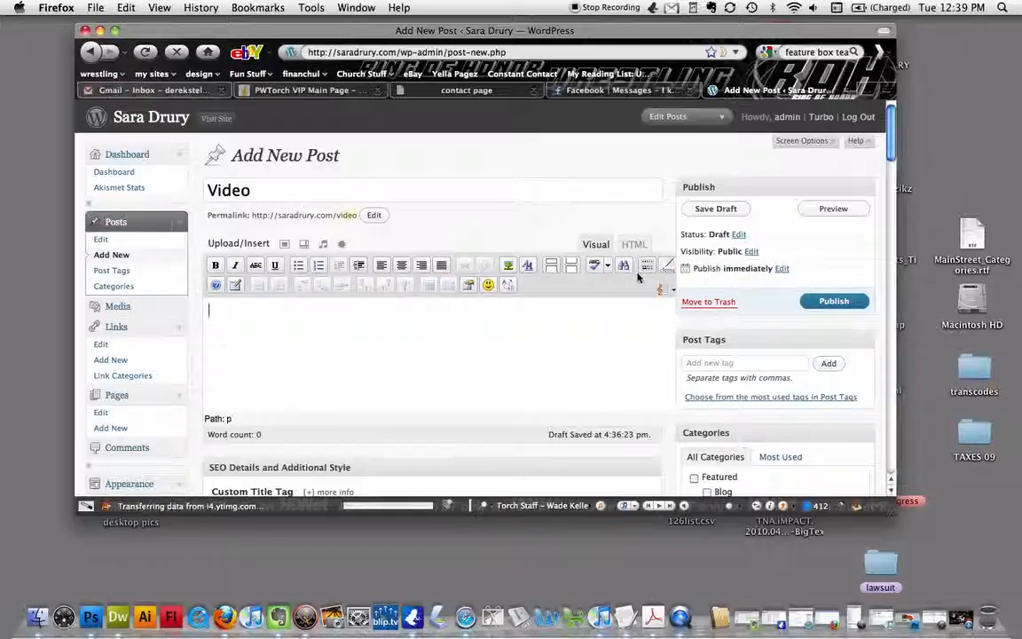
mouse_move(646, 264)
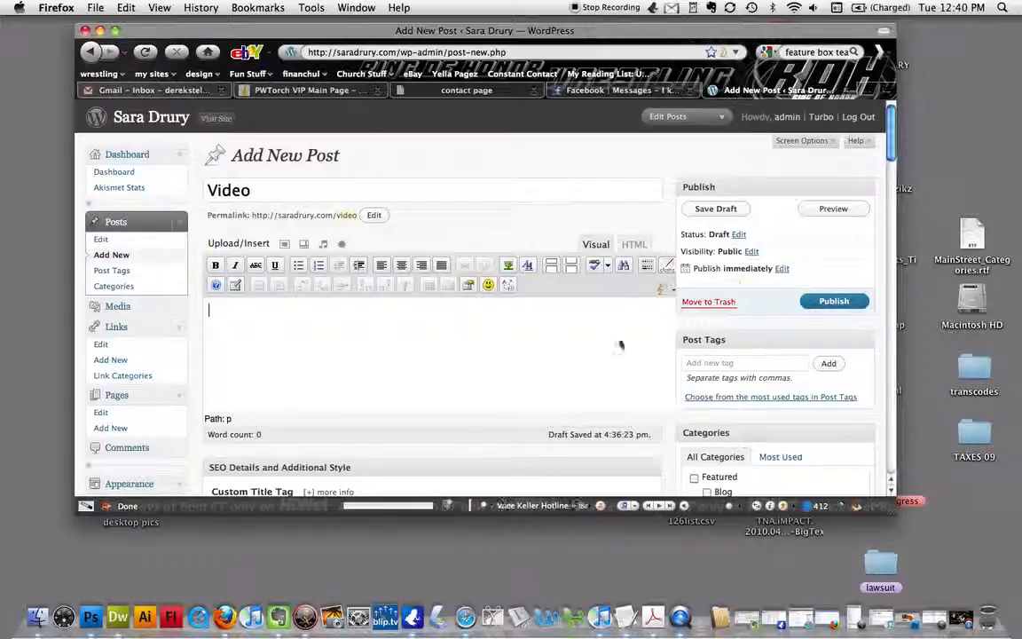
mouse_move(646, 265)
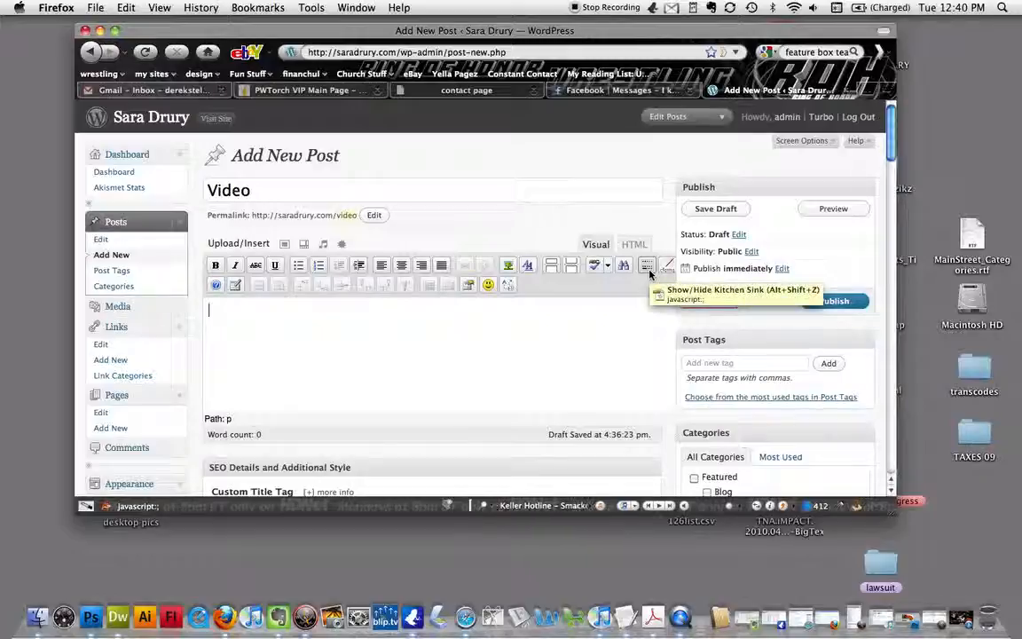
click(646, 267)
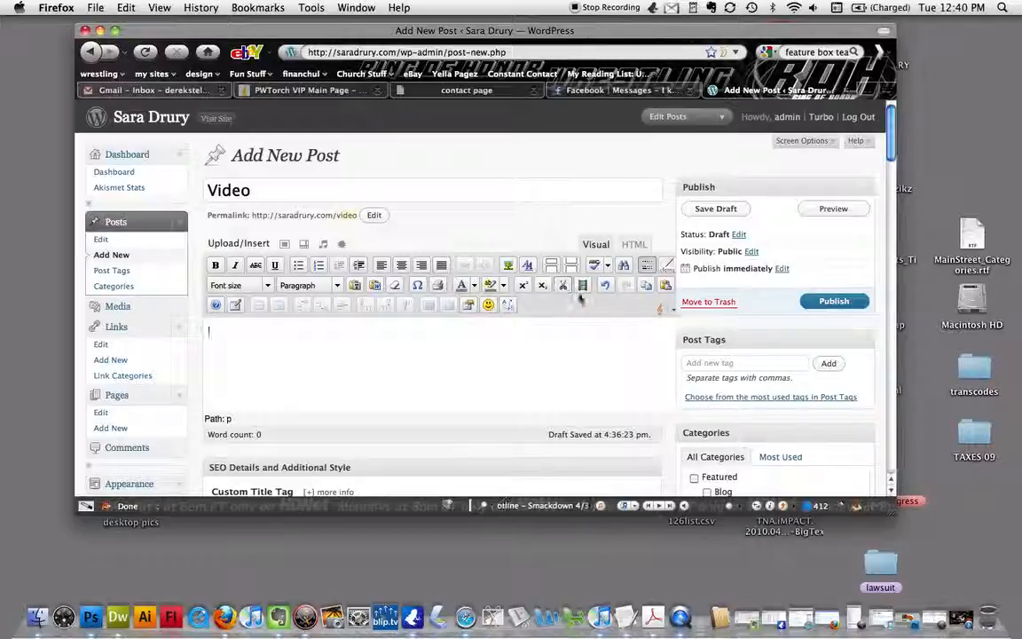
mouse_move(583, 284)
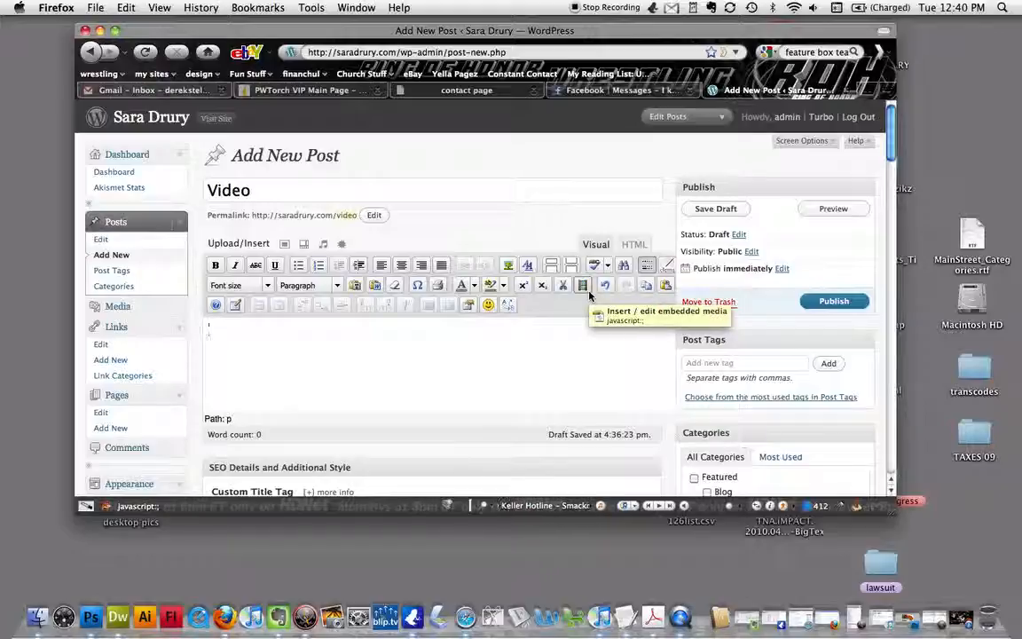
mouse_move(589, 302)
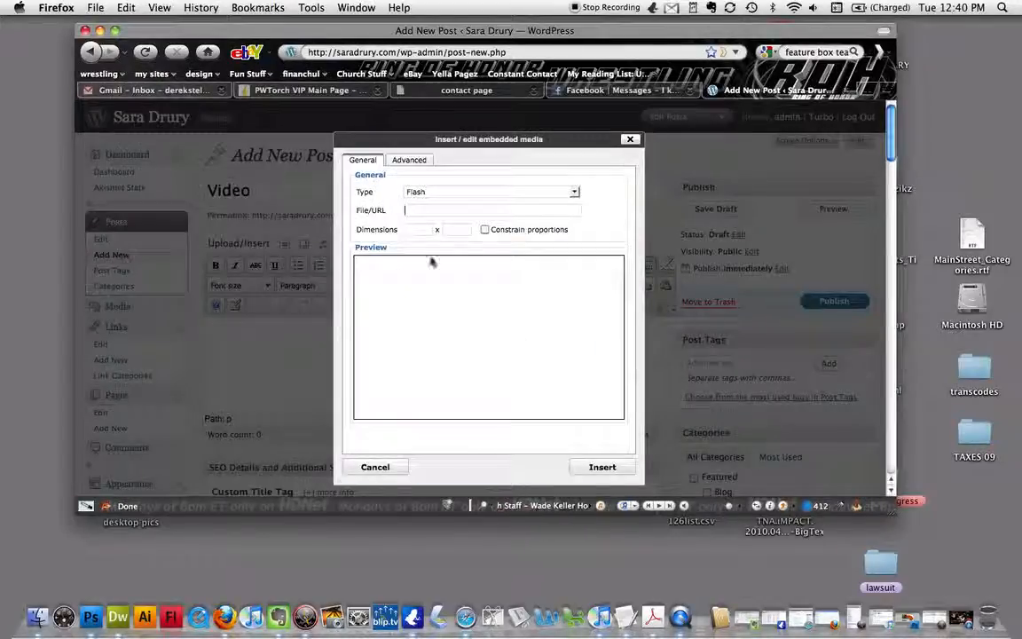
mouse_move(527, 275)
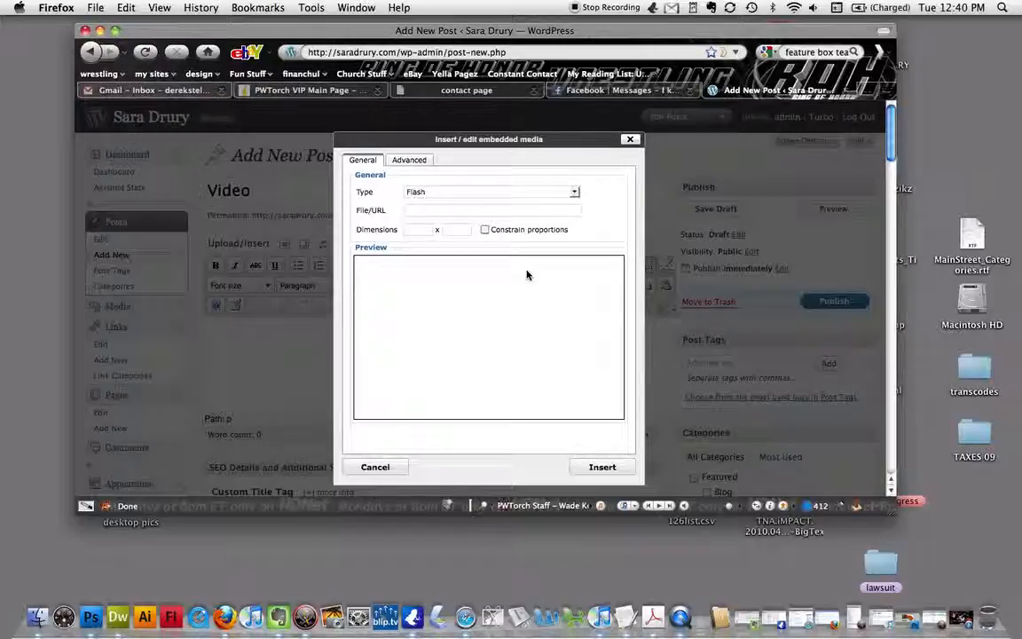
click(493, 210)
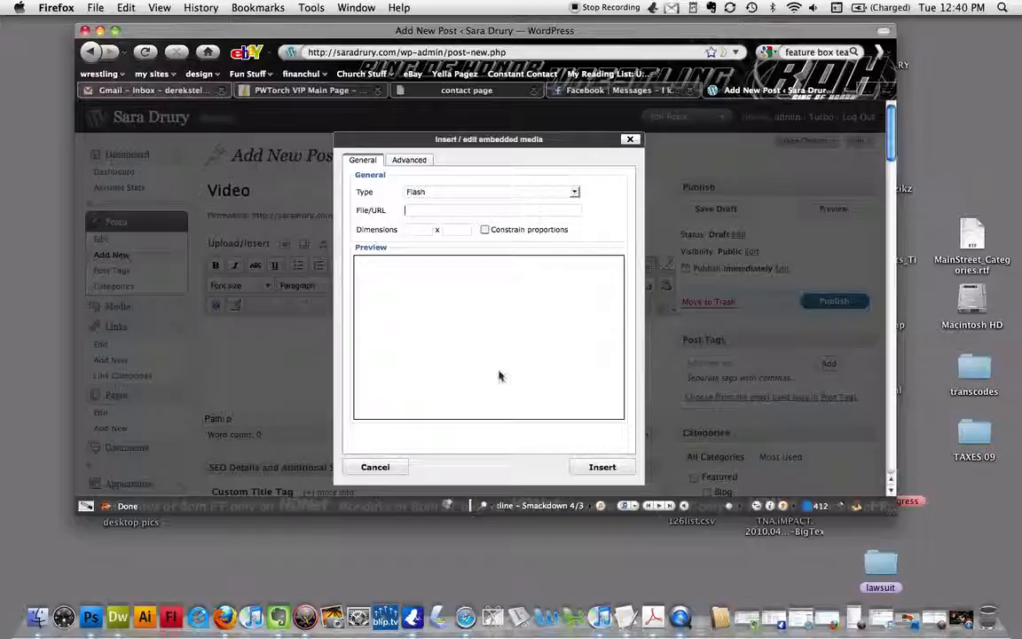
mouse_move(513, 358)
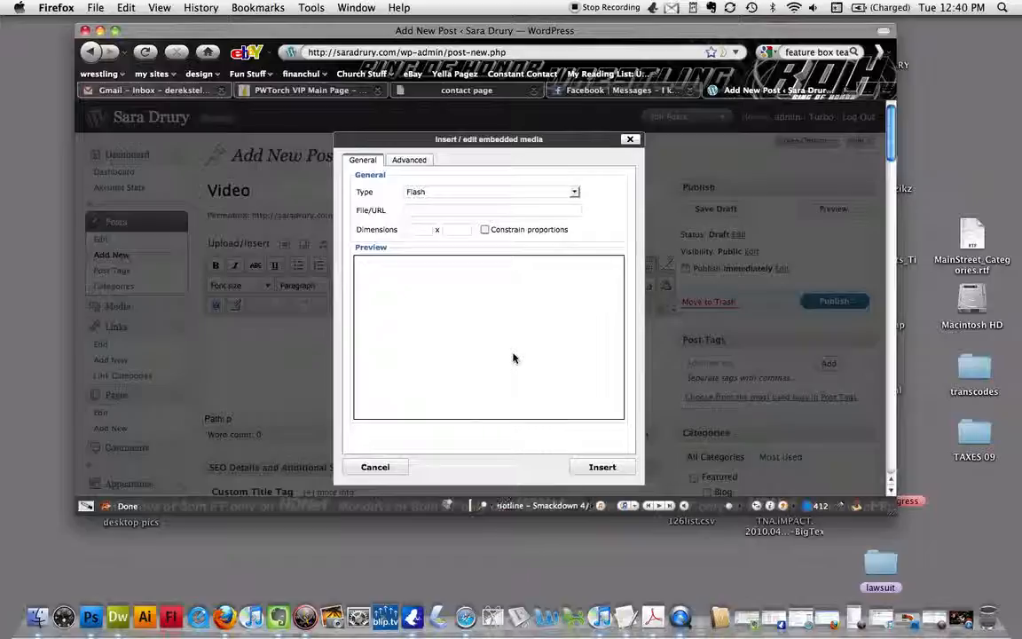
text(http://www.youtube.com/watch?v=CaVeXoTFQVk)
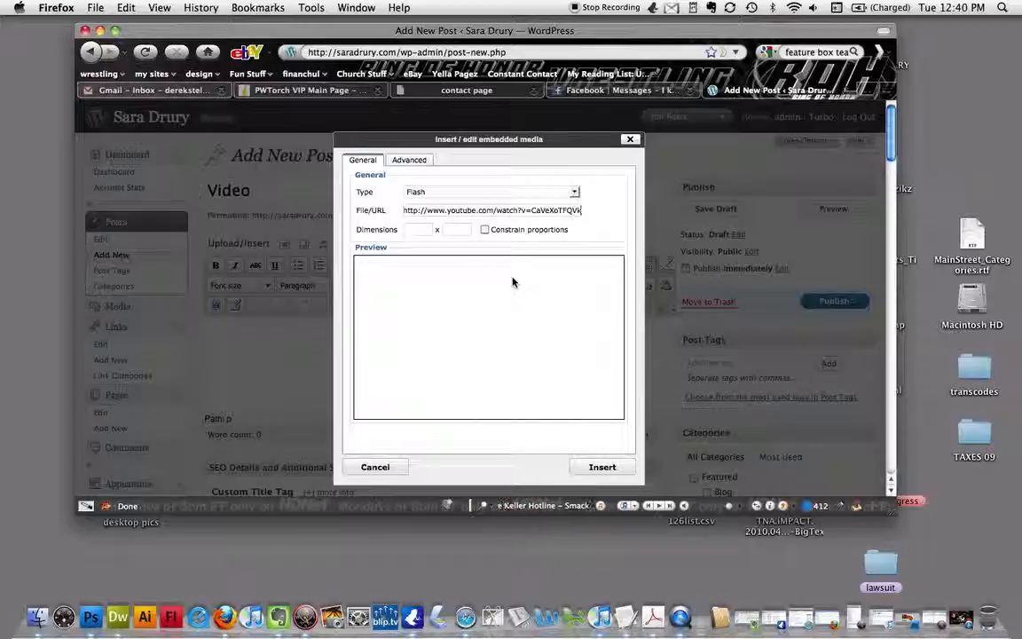
mouse_move(500, 323)
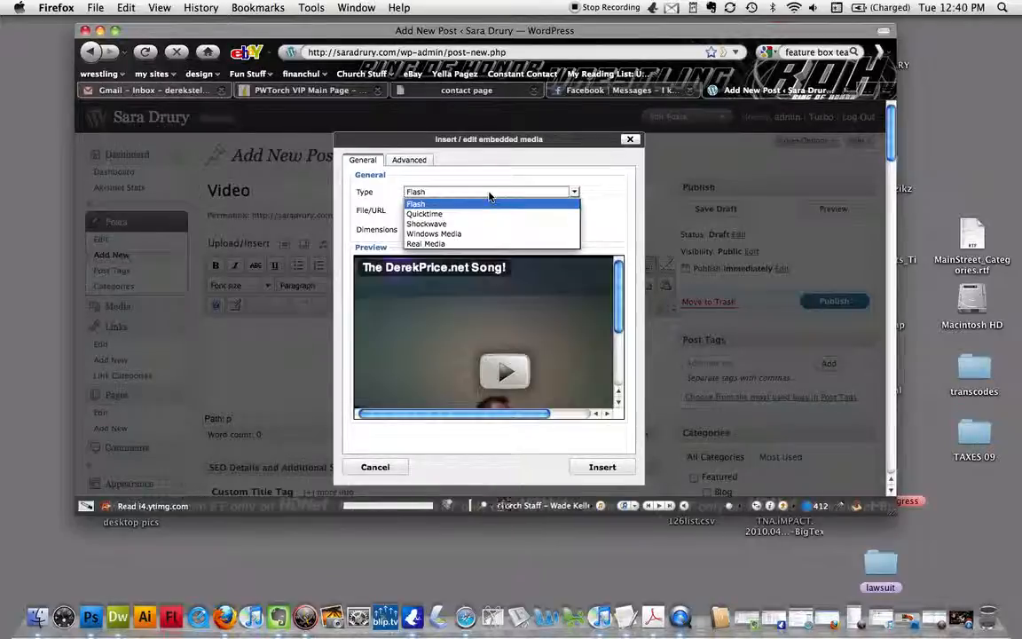
click(415, 202)
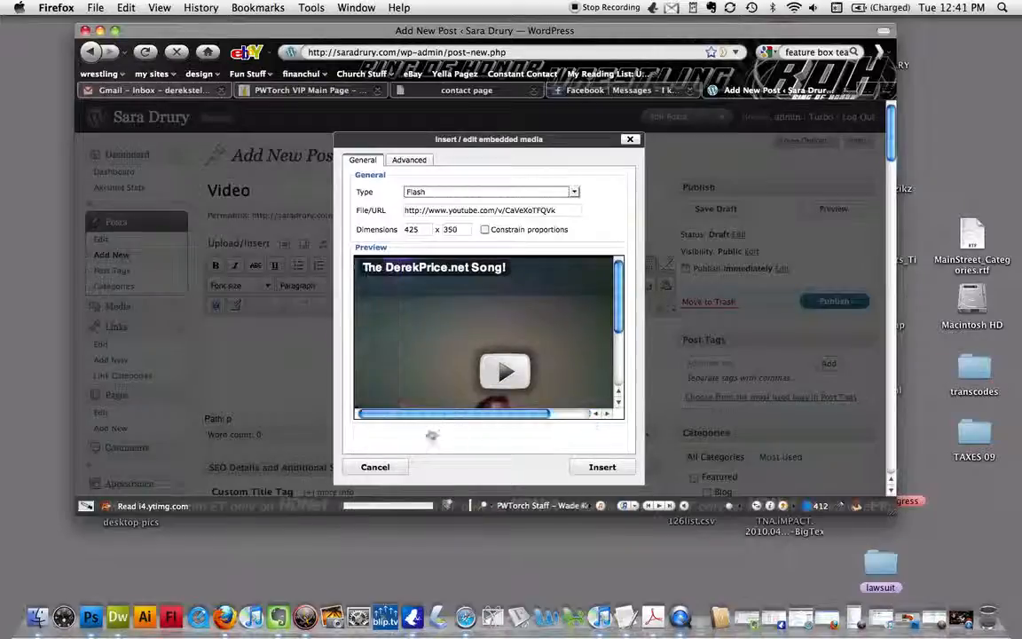
Step: Turn off auto play and looping in the advanced settings, then insert the embed into the post
click(408, 160)
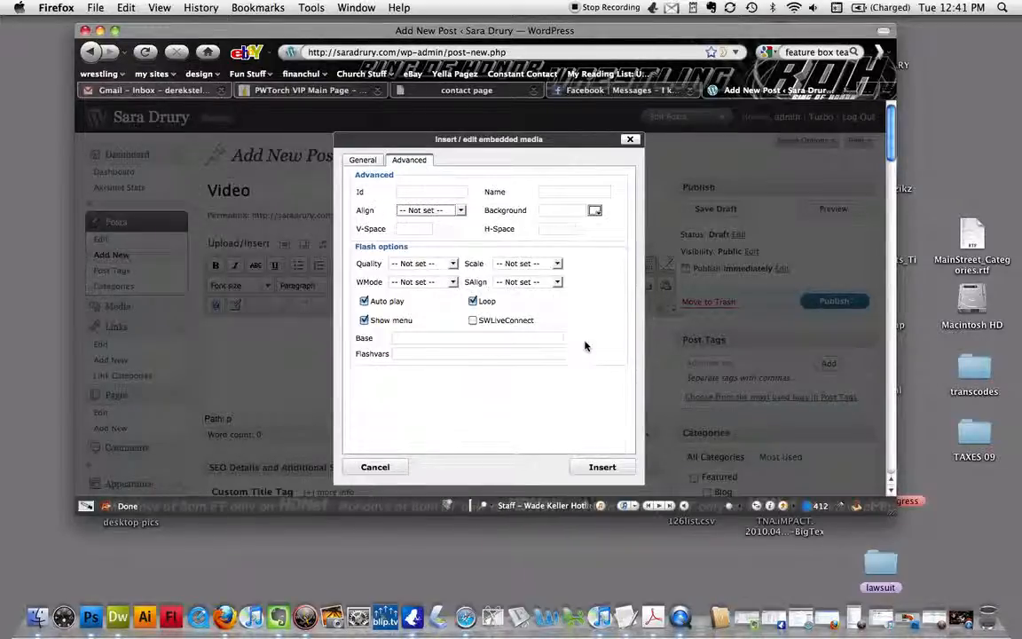
mouse_move(618, 425)
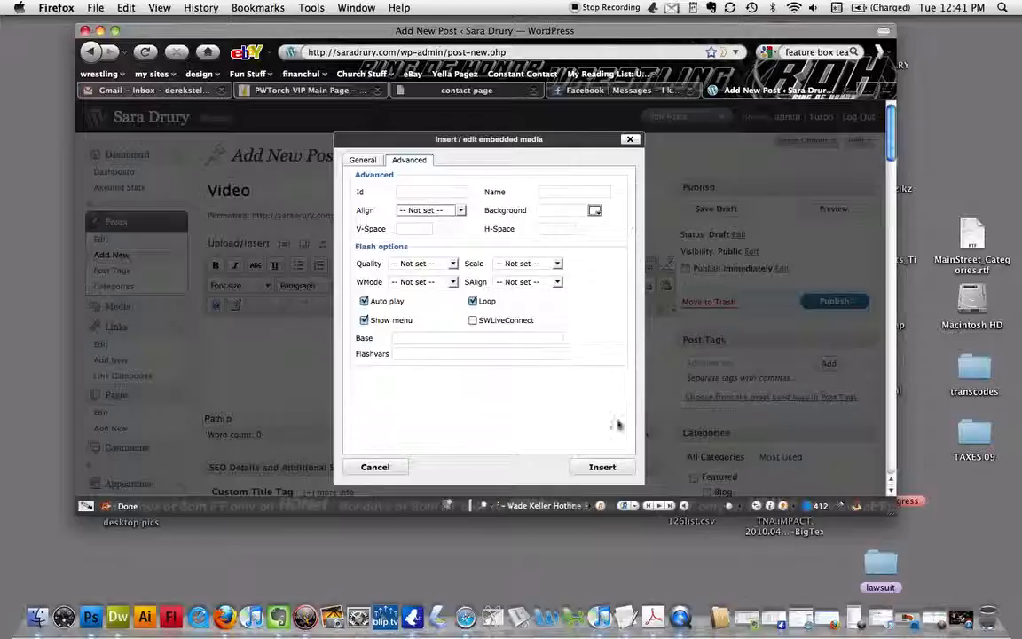
mouse_move(447, 185)
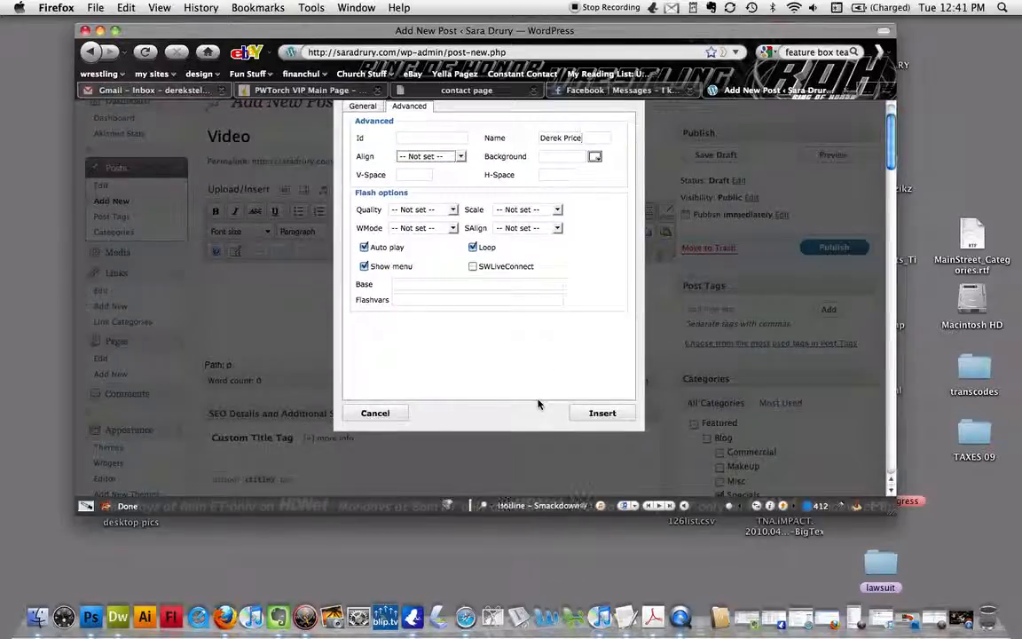
mouse_move(575, 358)
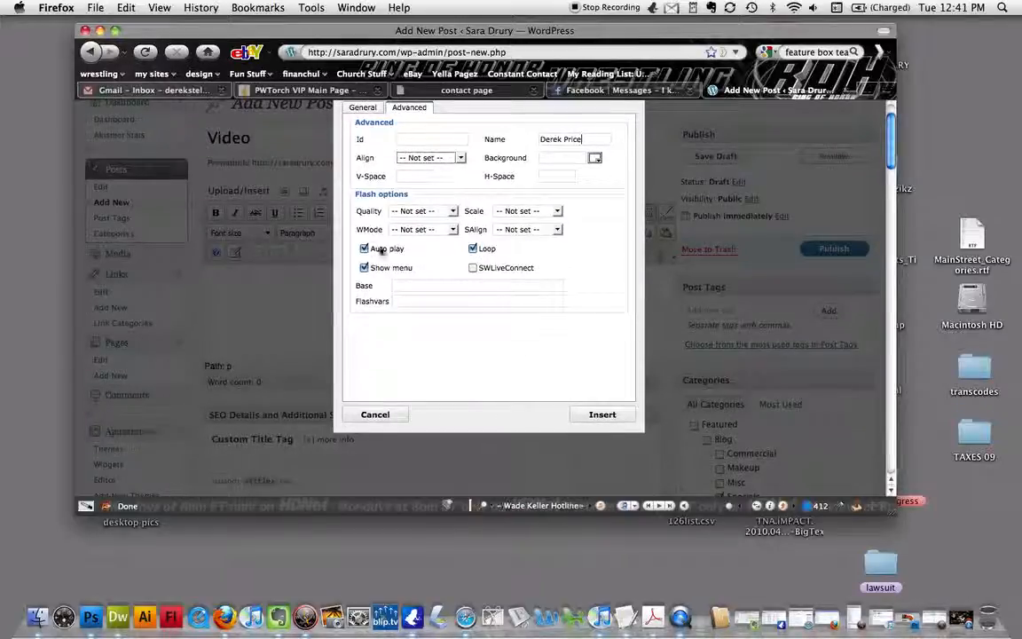
click(364, 248)
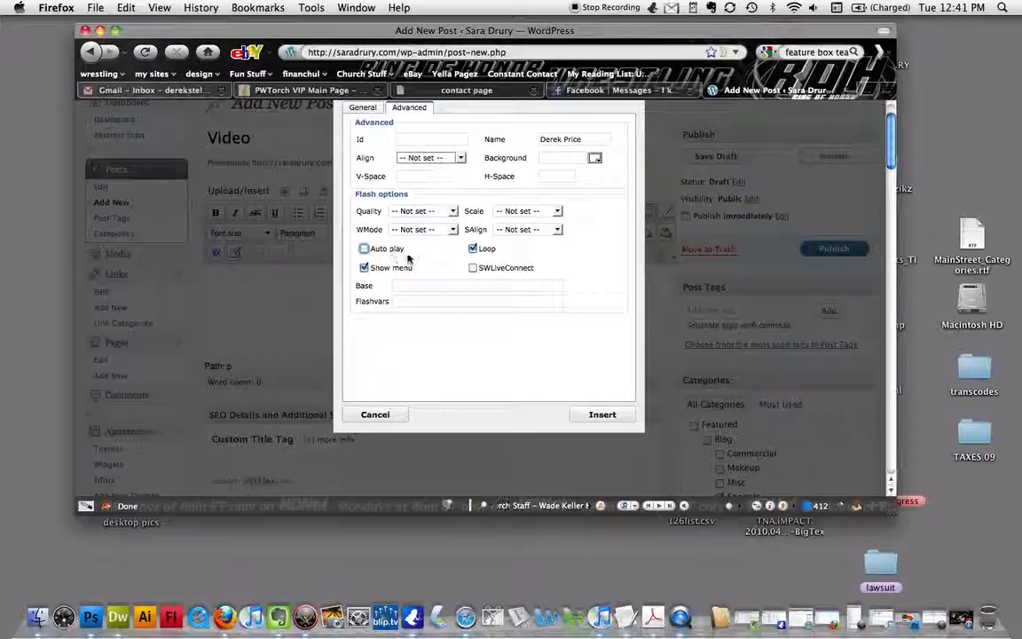
click(472, 249)
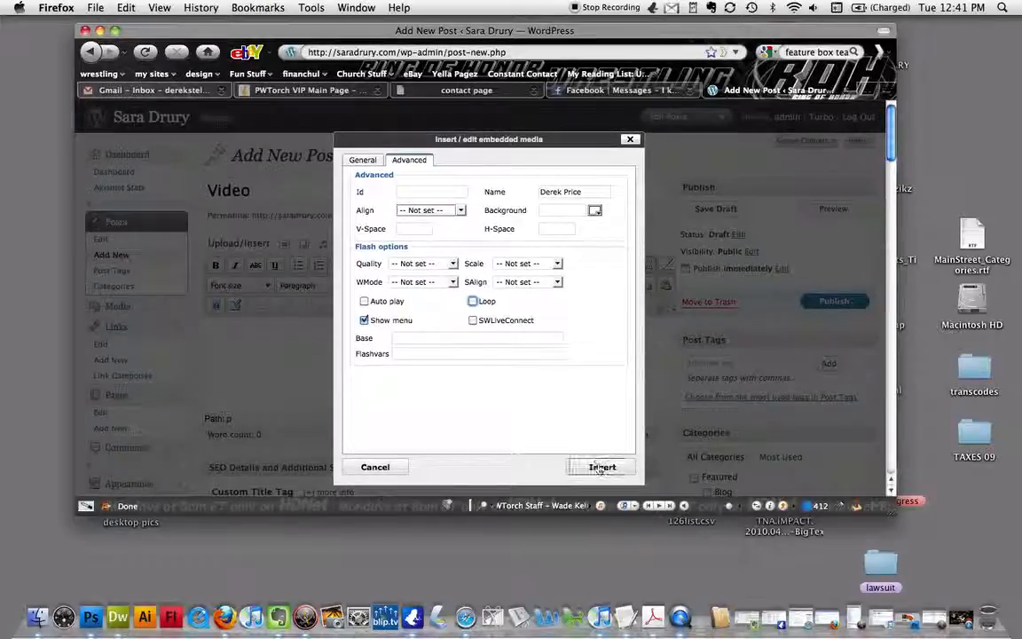
click(602, 466)
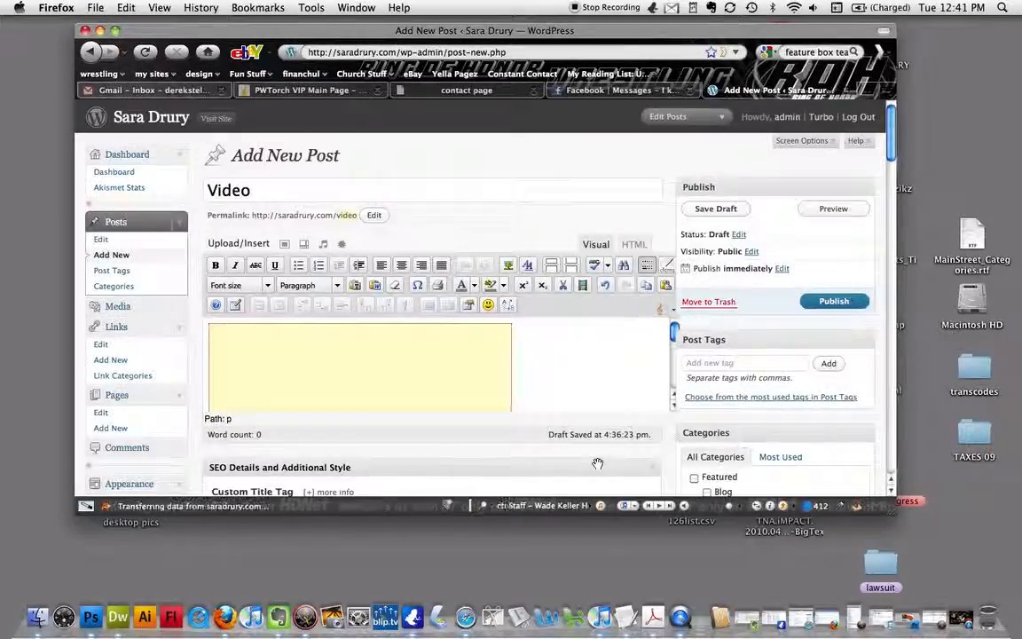
Step: Preview the draft post and play the embedded YouTube video on the site
click(833, 210)
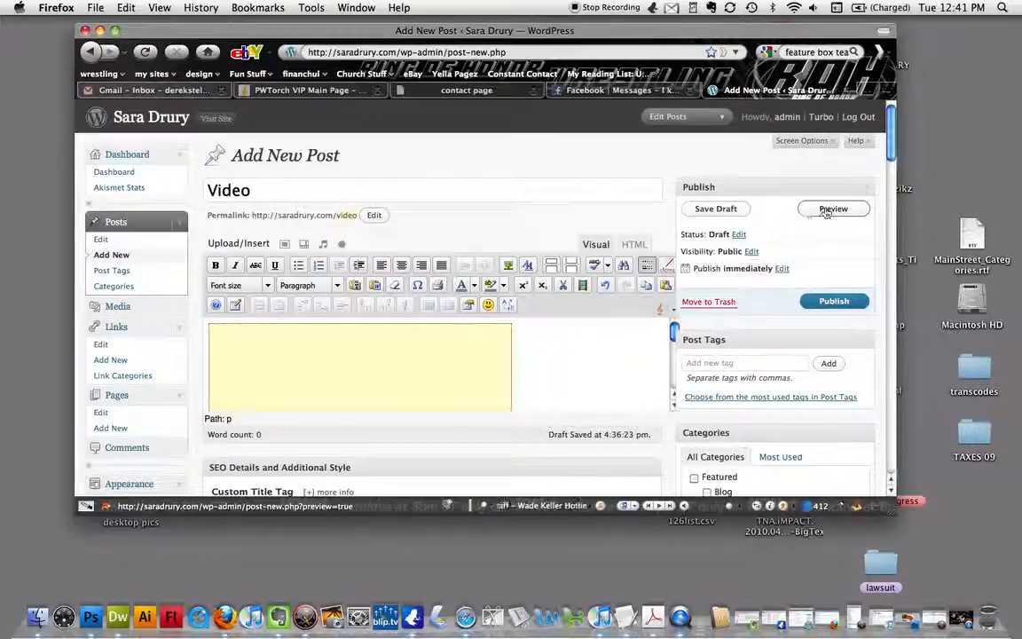
click(833, 210)
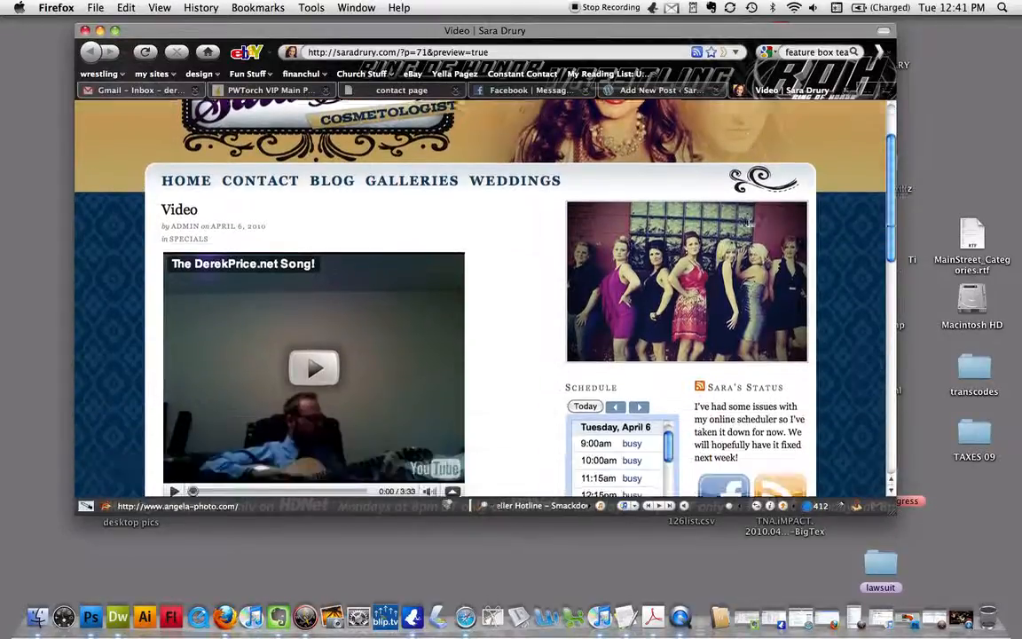
scroll(down, 3)
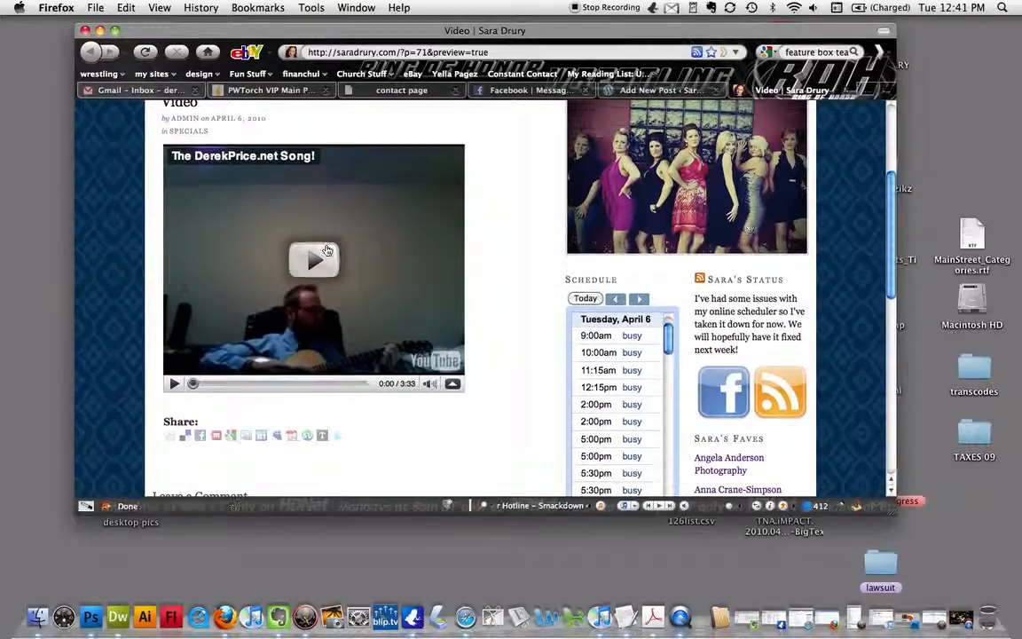
click(313, 259)
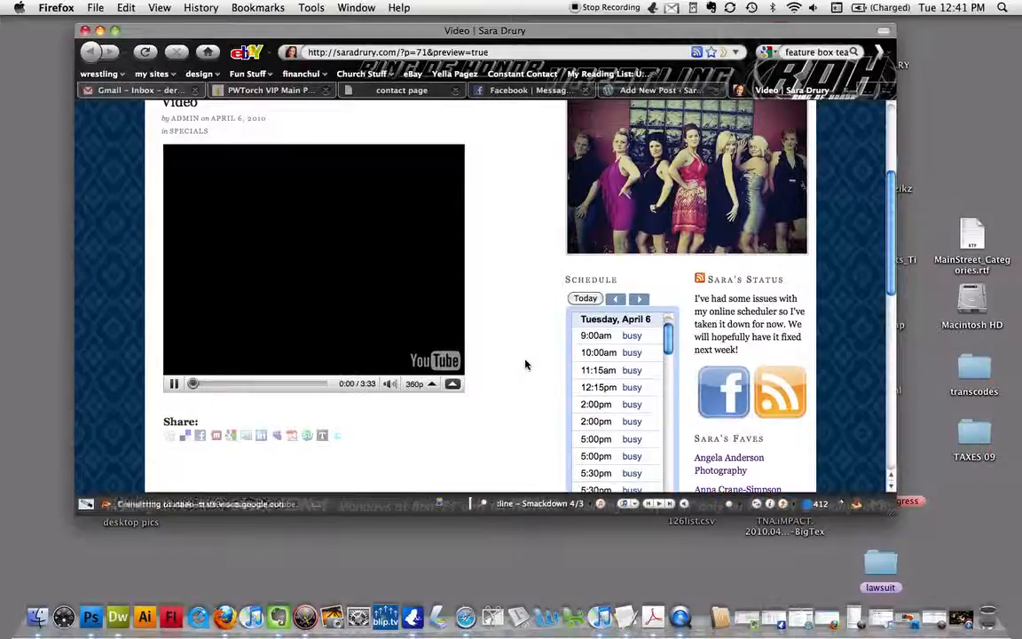
click(174, 383)
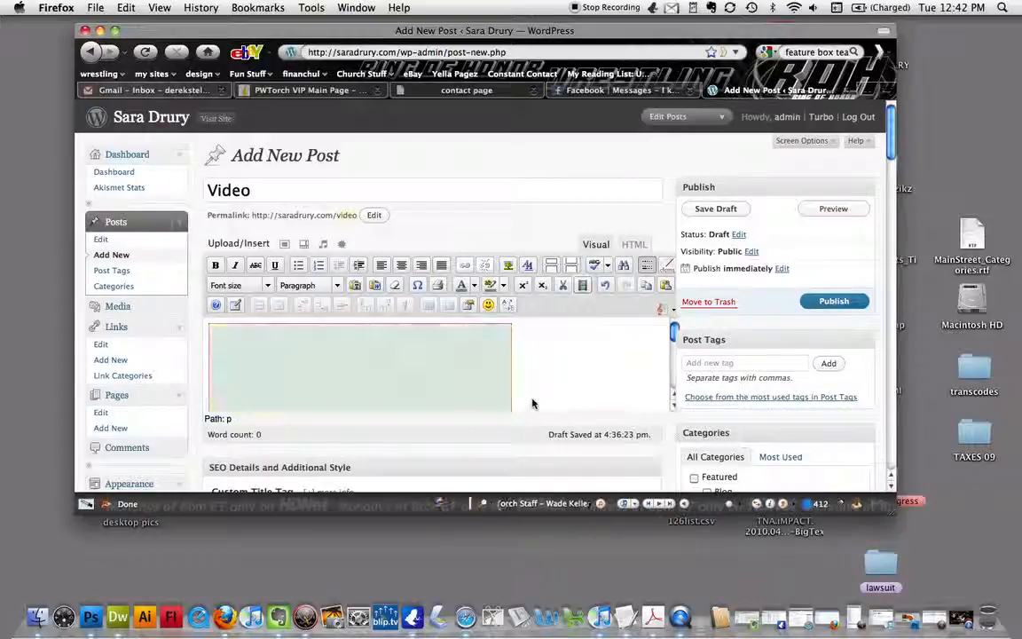
Step: Dismiss the copy/paste warning and switch the editor to HTML to show the embed code
scroll(down, 3)
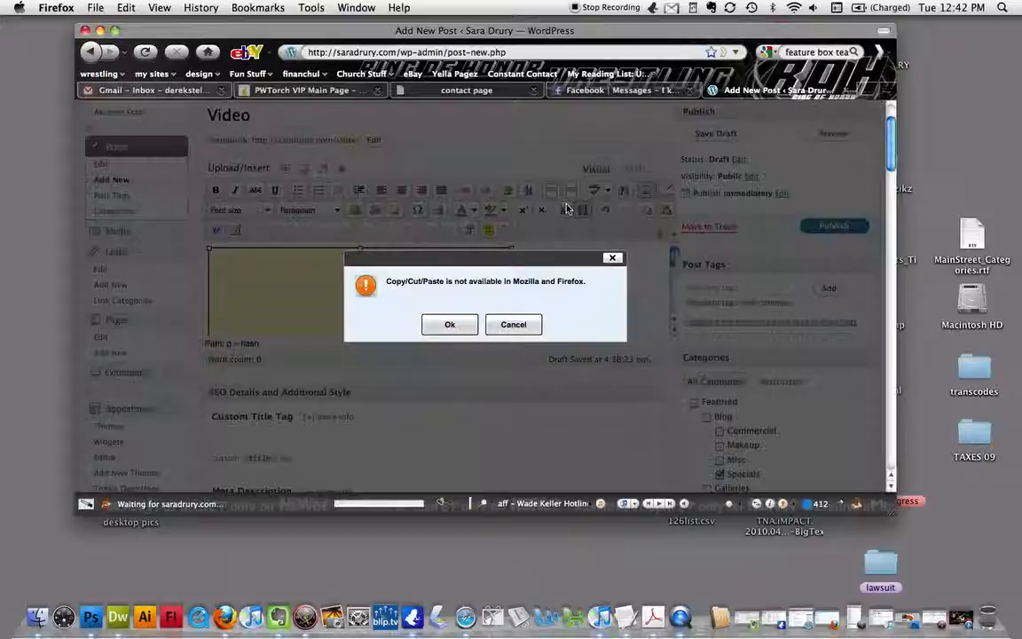
click(449, 323)
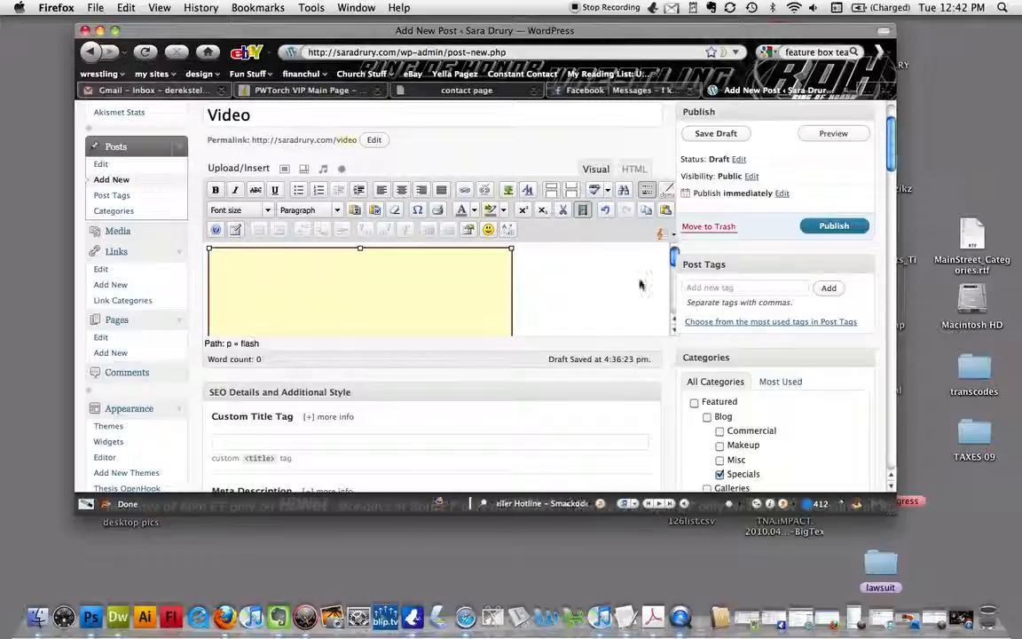
click(635, 168)
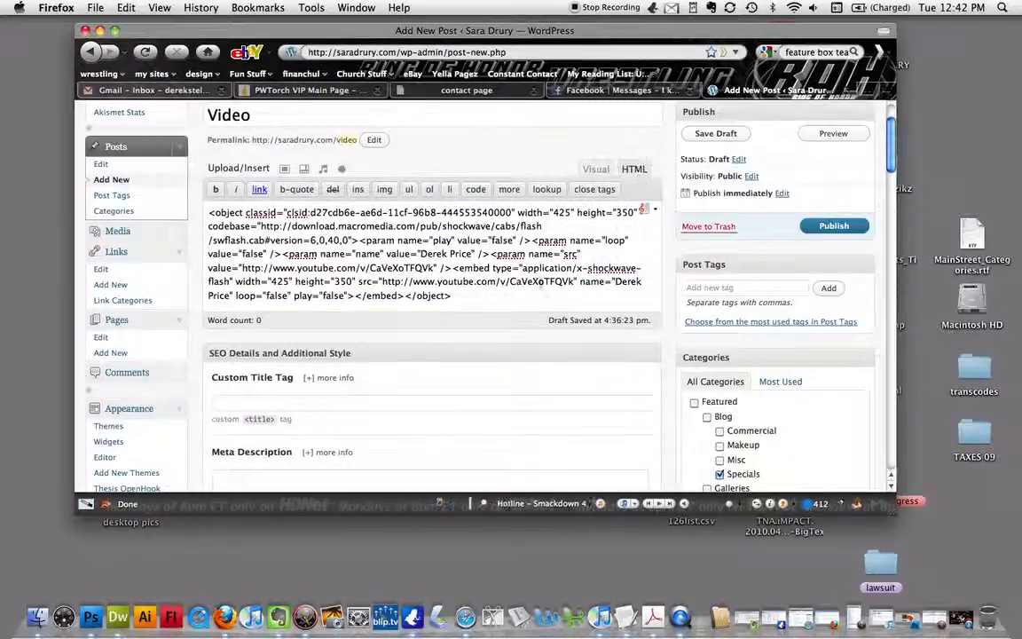
scroll(down, 3)
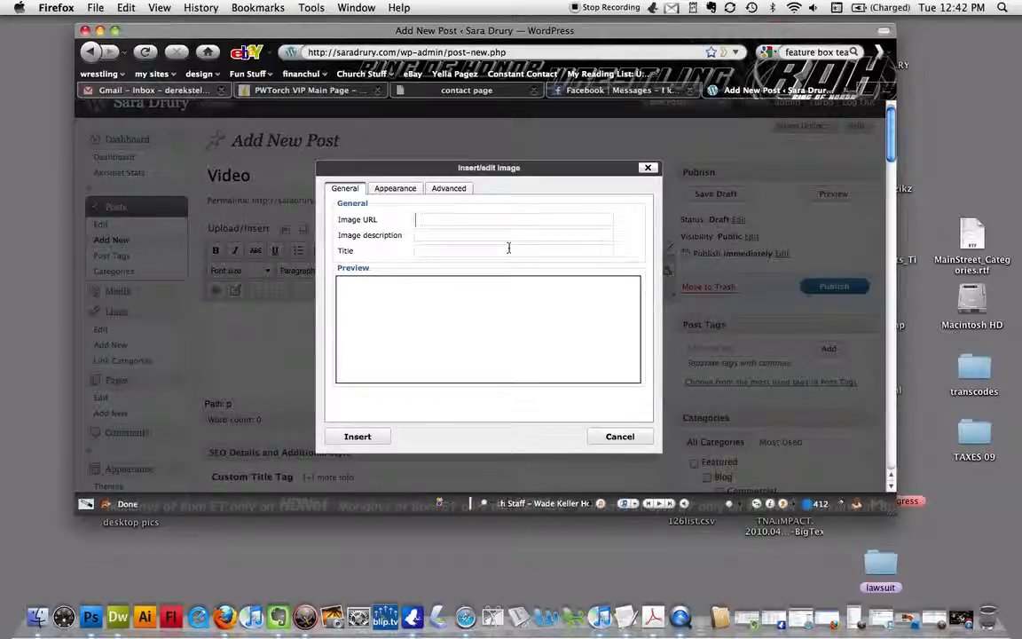
Step: Review the Appearance and Advanced image settings, then cancel the dialog without inserting
click(394, 188)
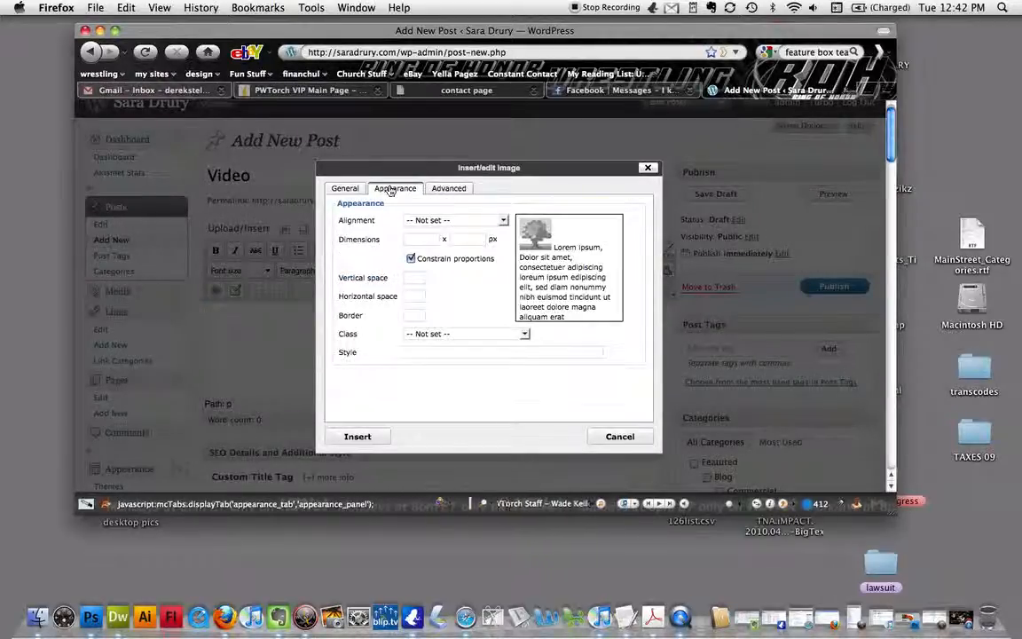
click(447, 188)
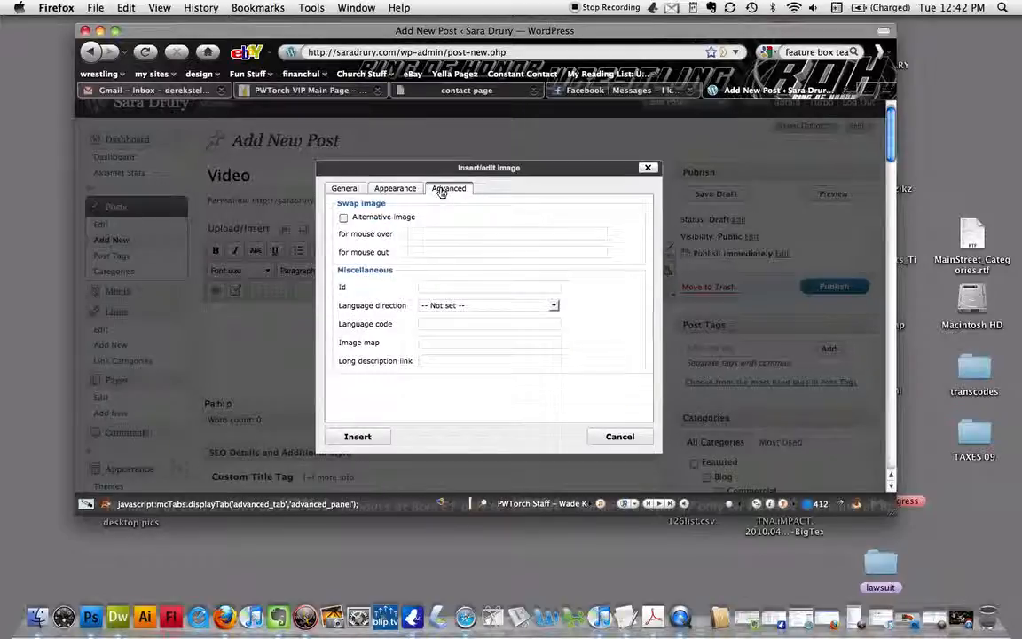
click(344, 188)
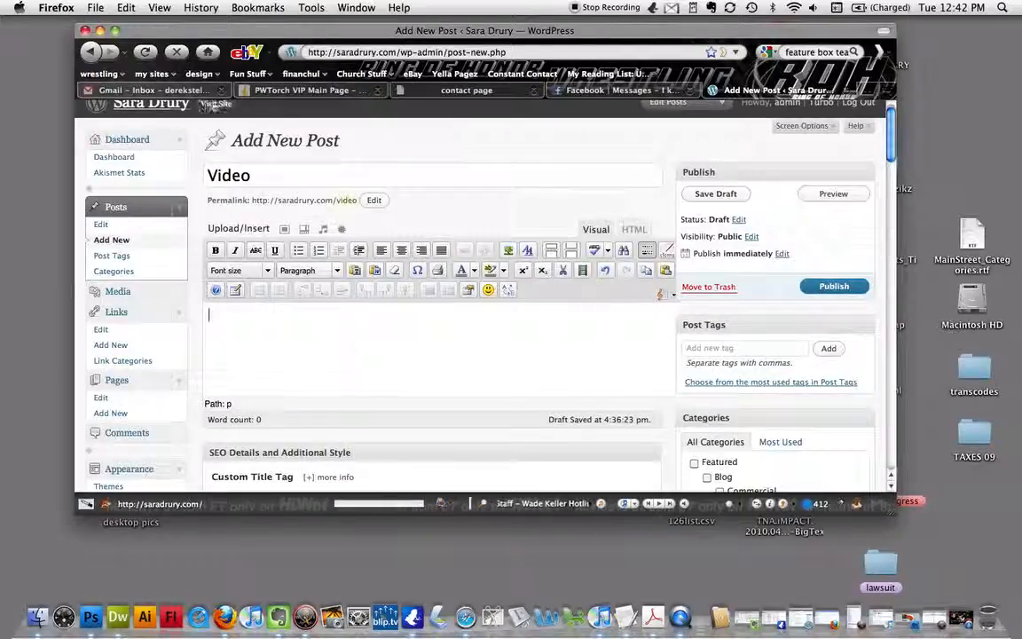
click(284, 229)
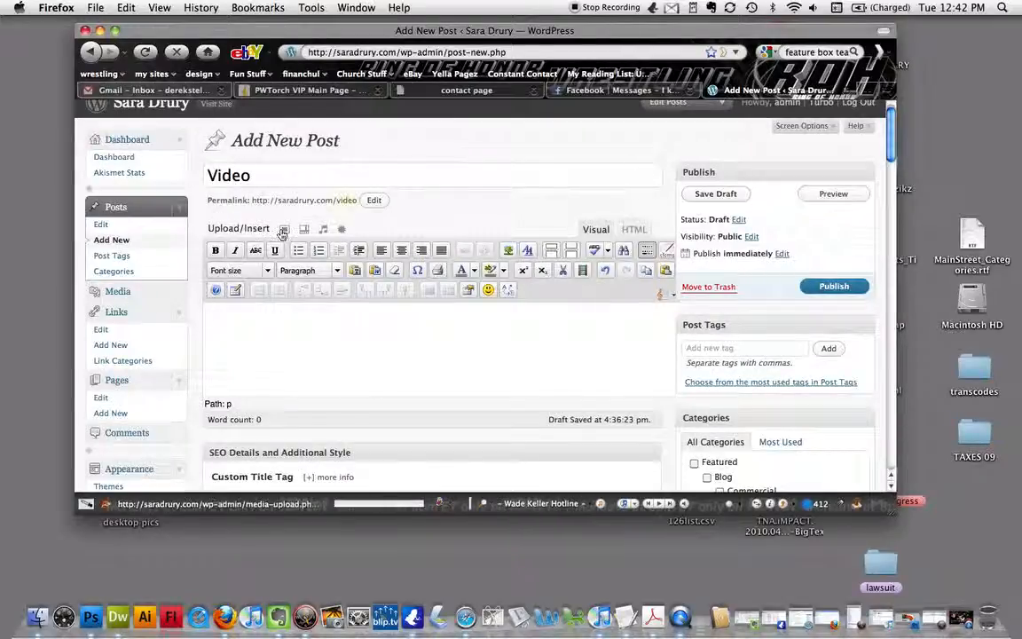
mouse_move(284, 229)
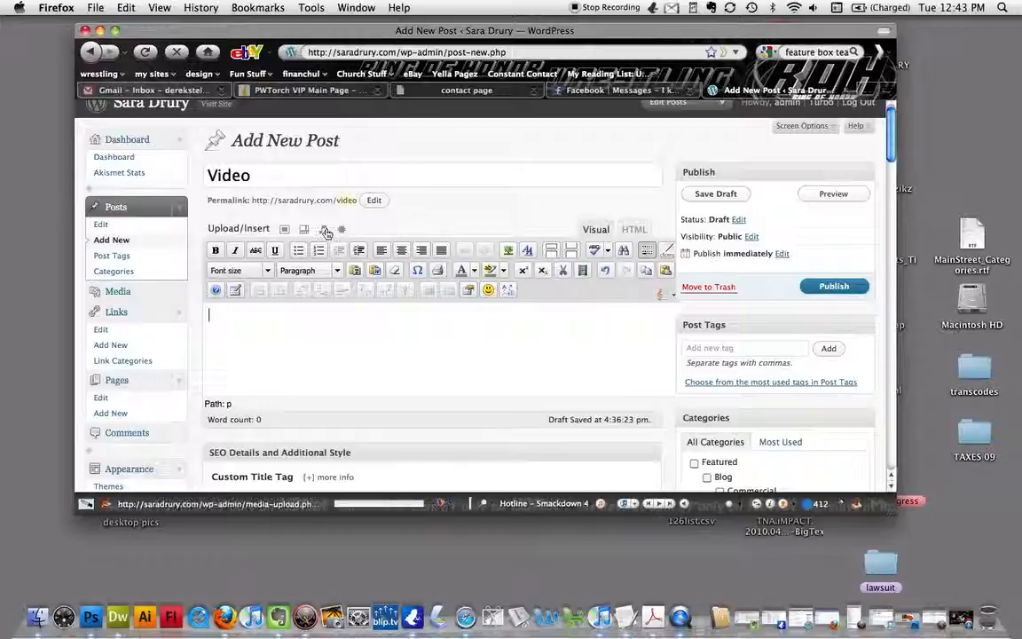
mouse_move(326, 229)
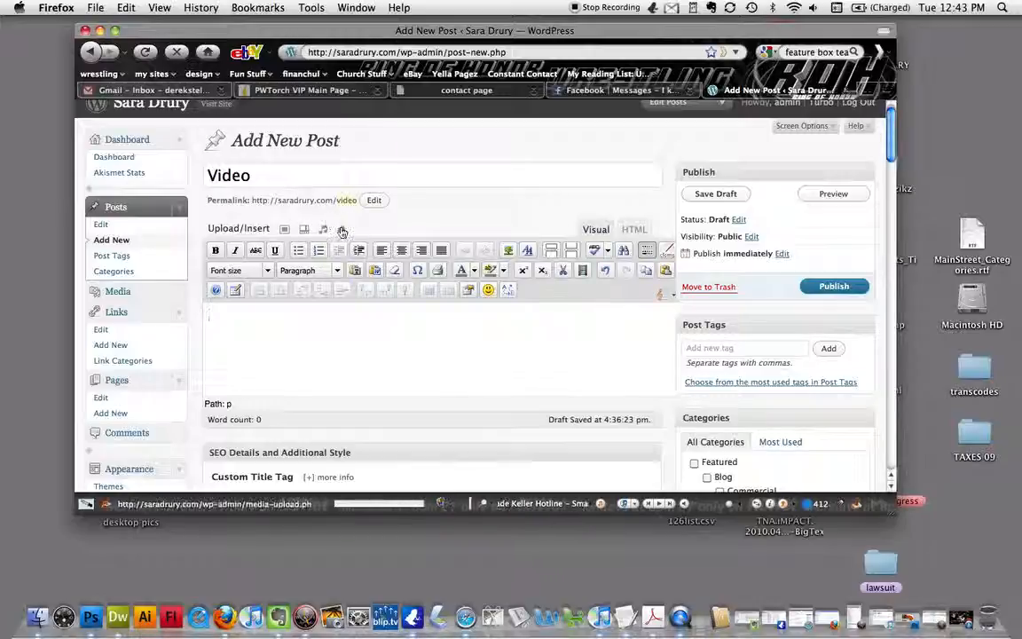
mouse_move(340, 229)
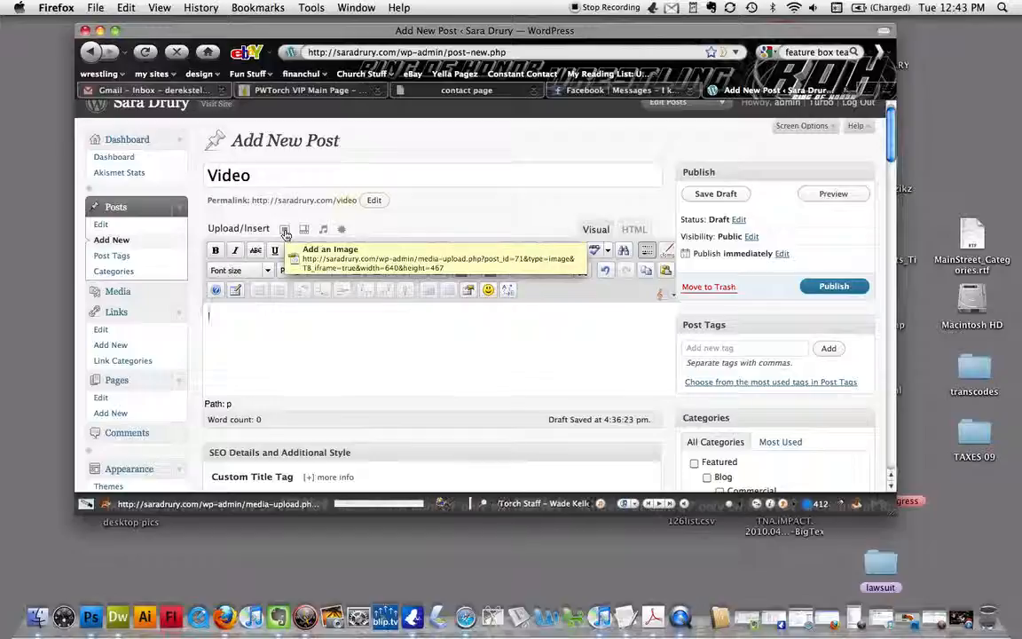
Step: Start adding an image and choose to select files from the computer
click(286, 231)
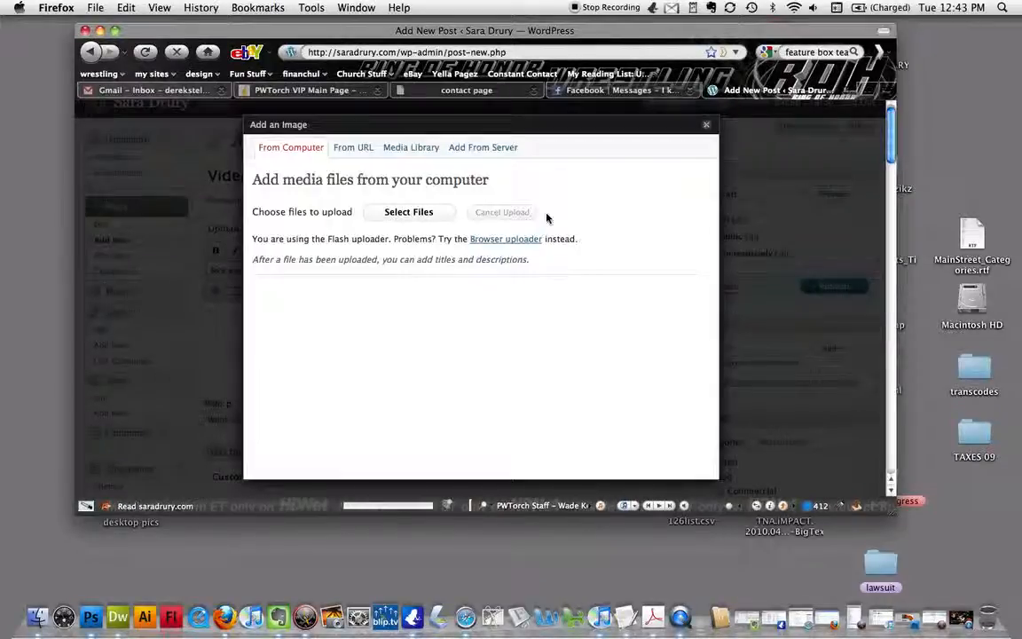
click(408, 211)
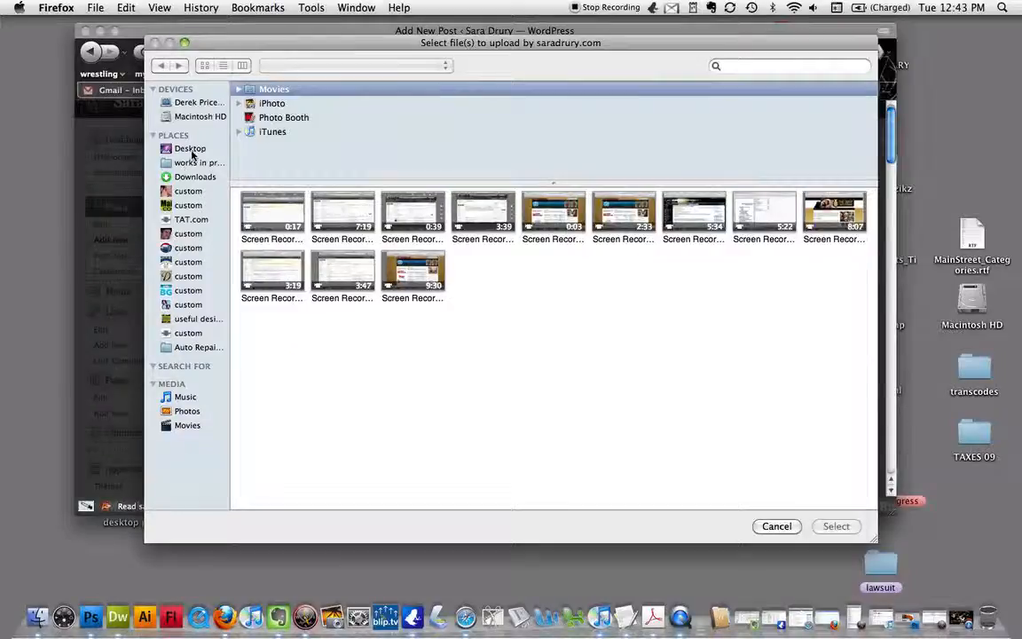
click(190, 149)
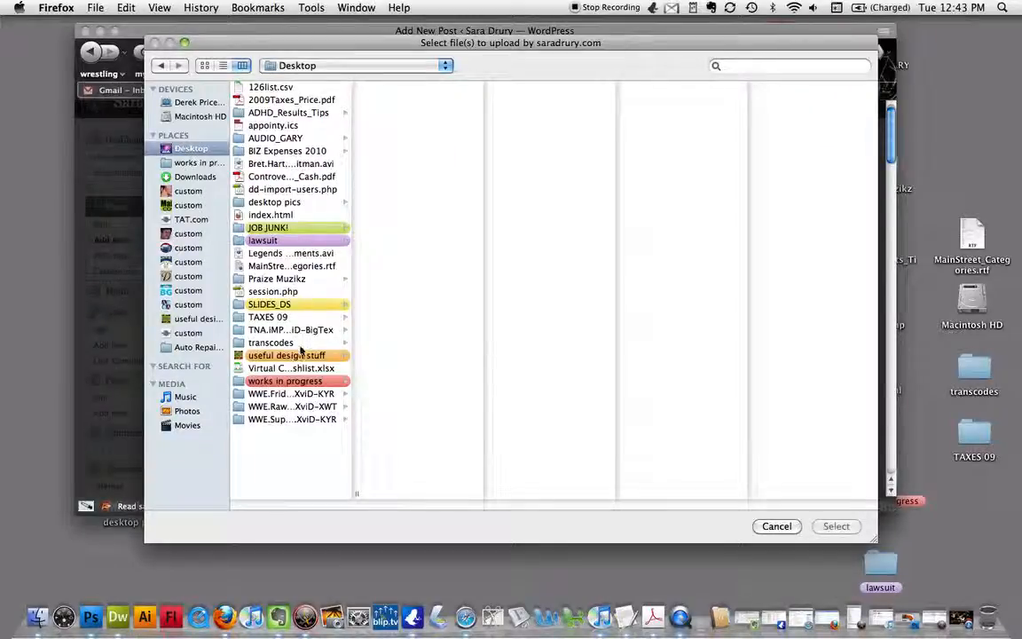
click(274, 202)
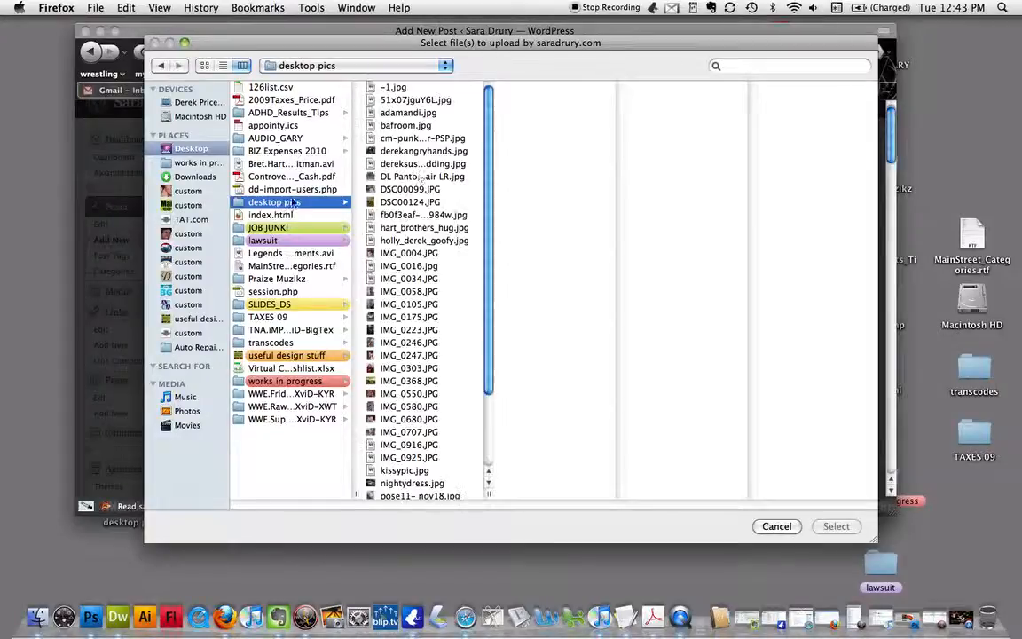
click(408, 113)
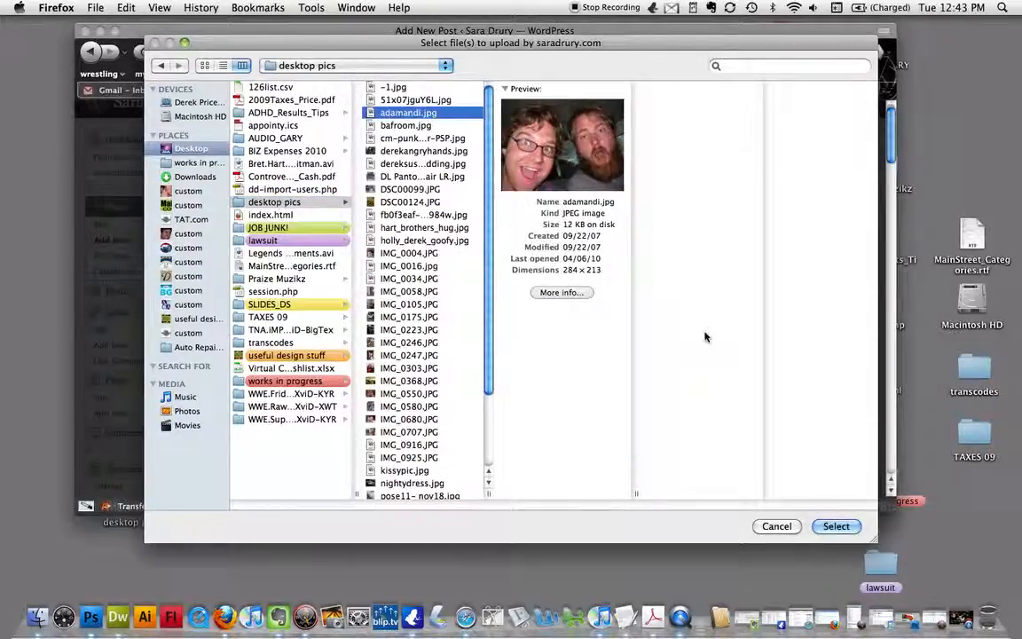
click(835, 526)
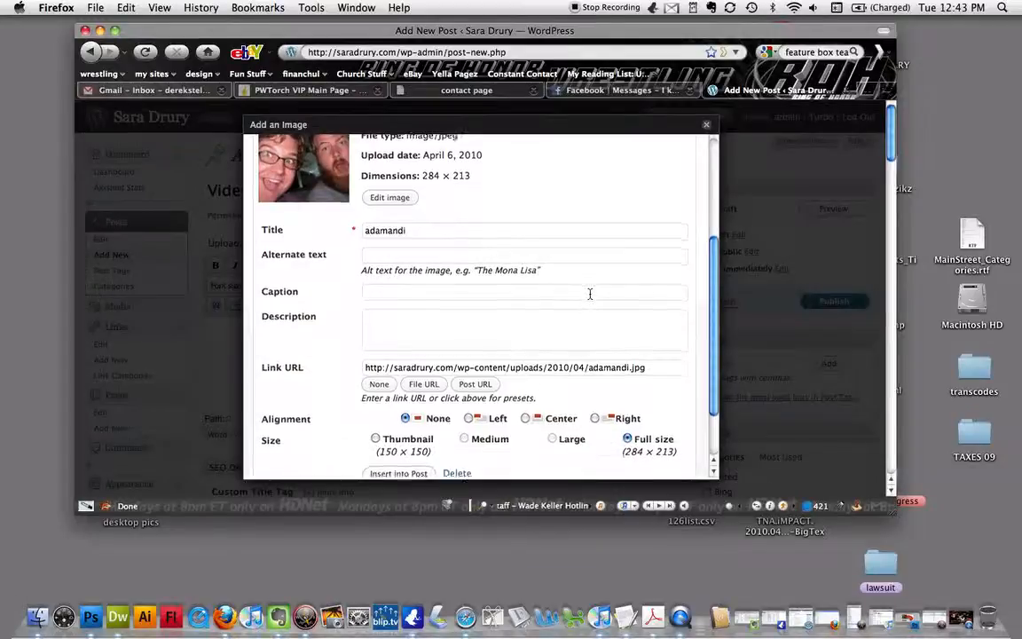
Step: Fill in 'Adam and I' as the photo's alternate text and caption, keeping Full size
scroll(down, 3)
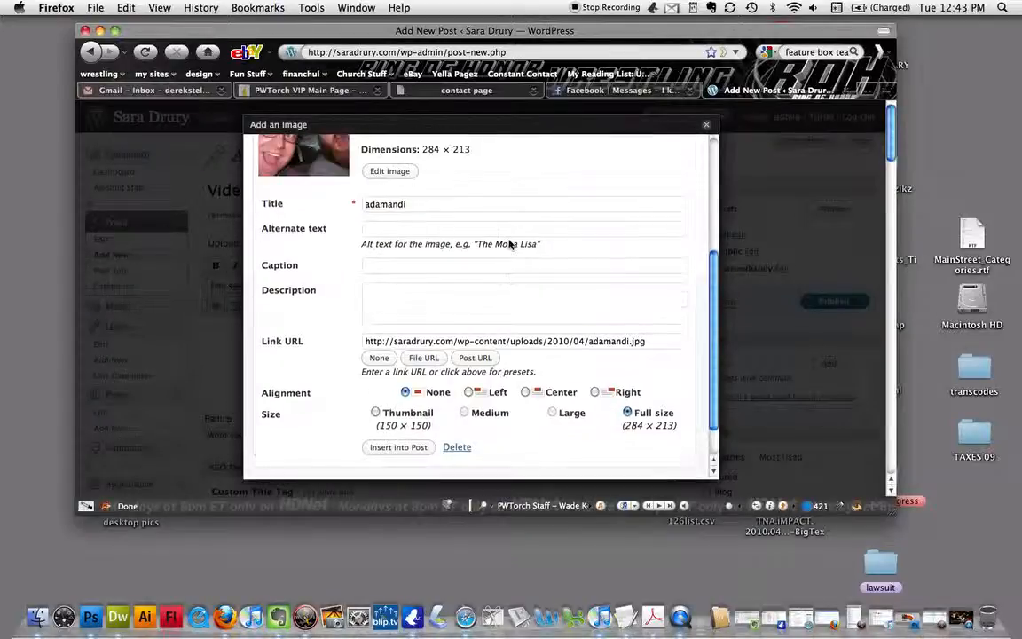
click(523, 227)
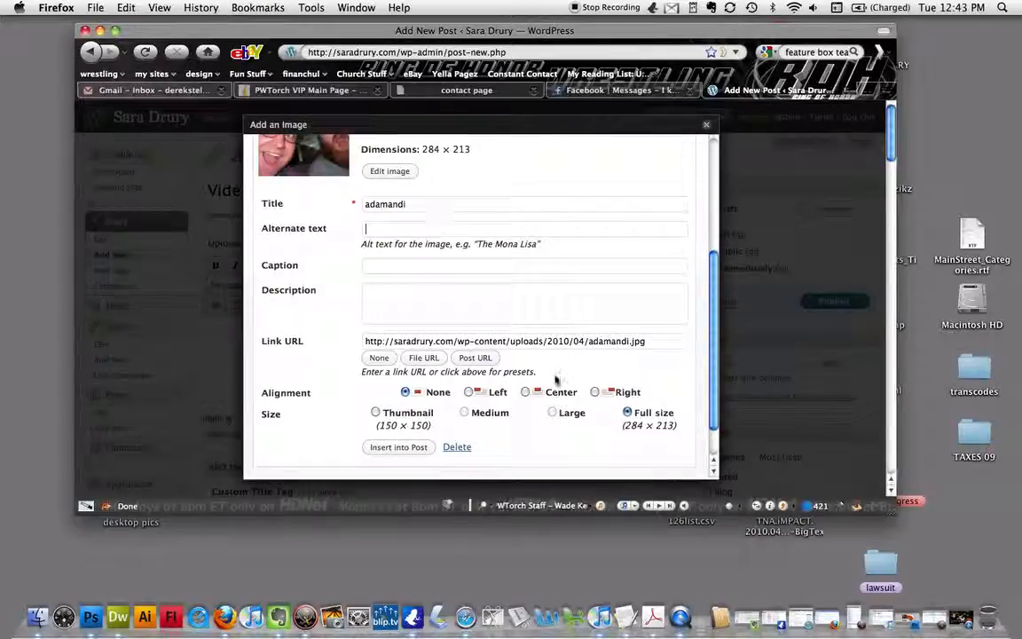
text(Adam and I)
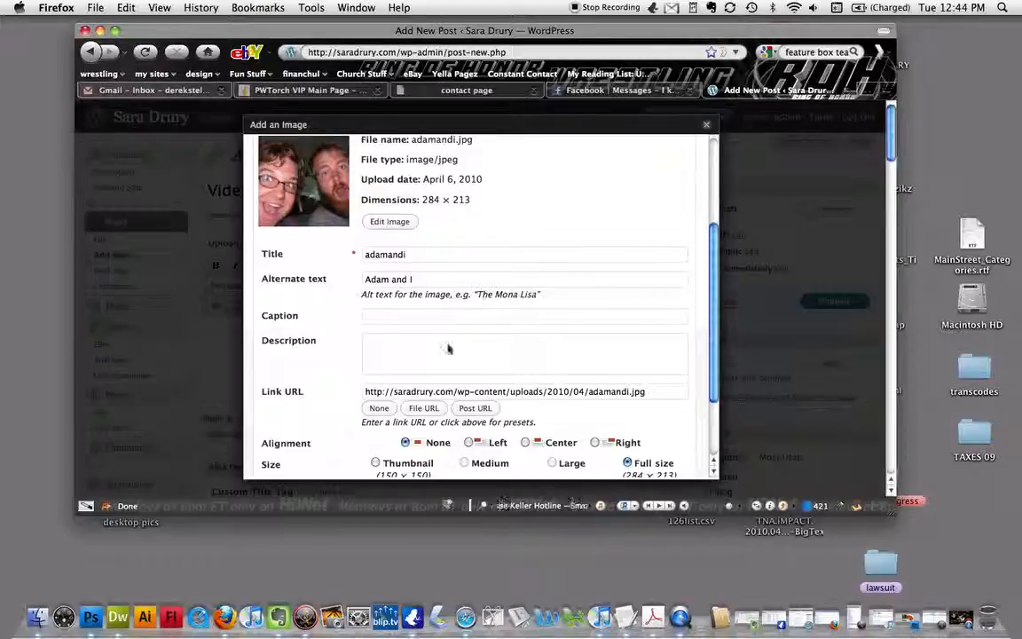
scroll(down, 3)
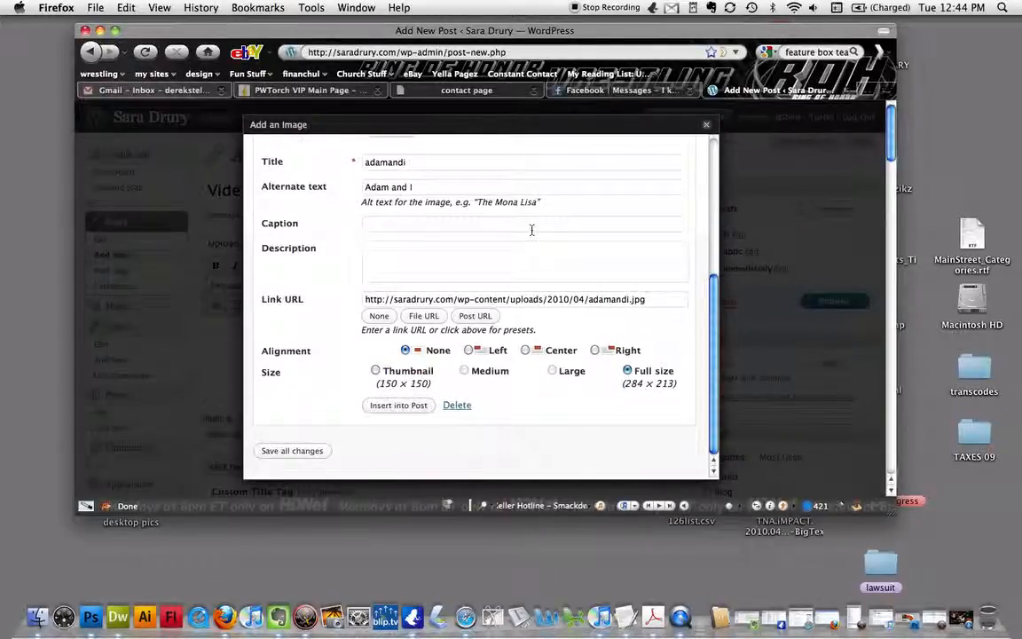
text(Adam and)
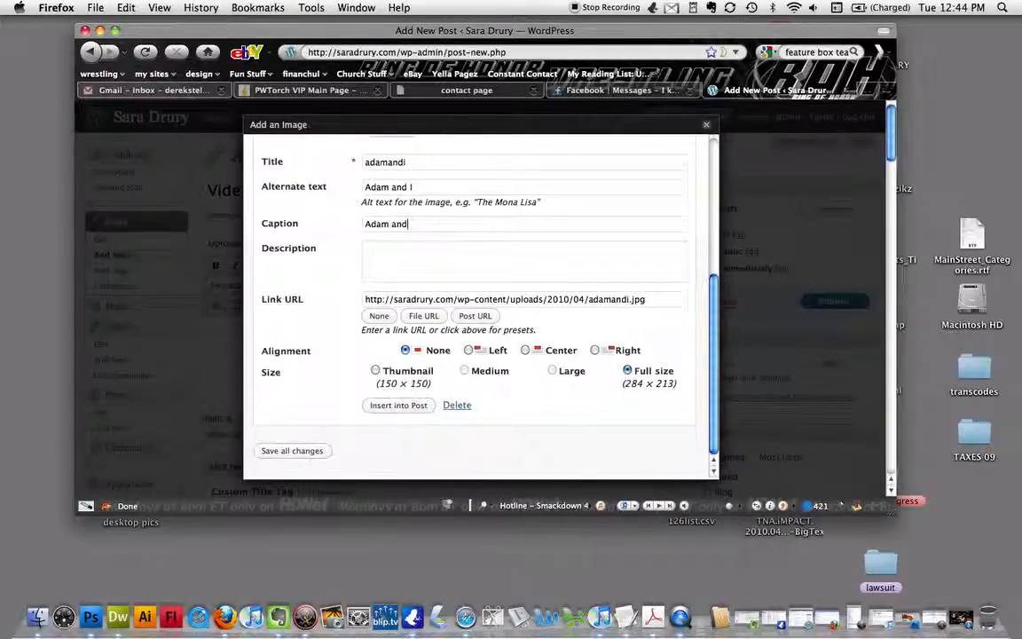
text(I)
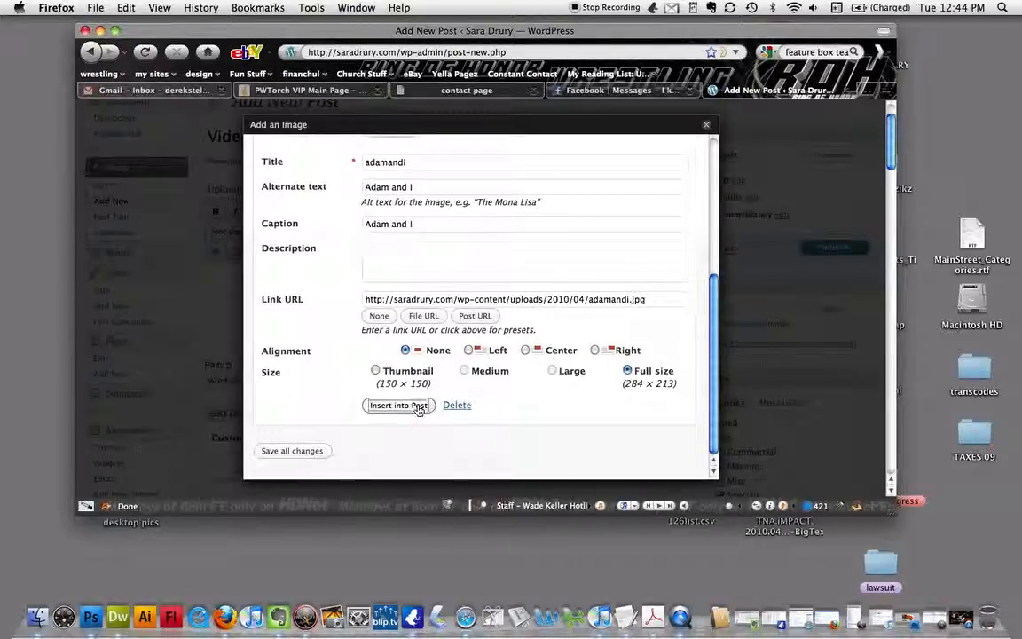
Step: Insert the photo into the post and reopen the Add an Image window
click(398, 404)
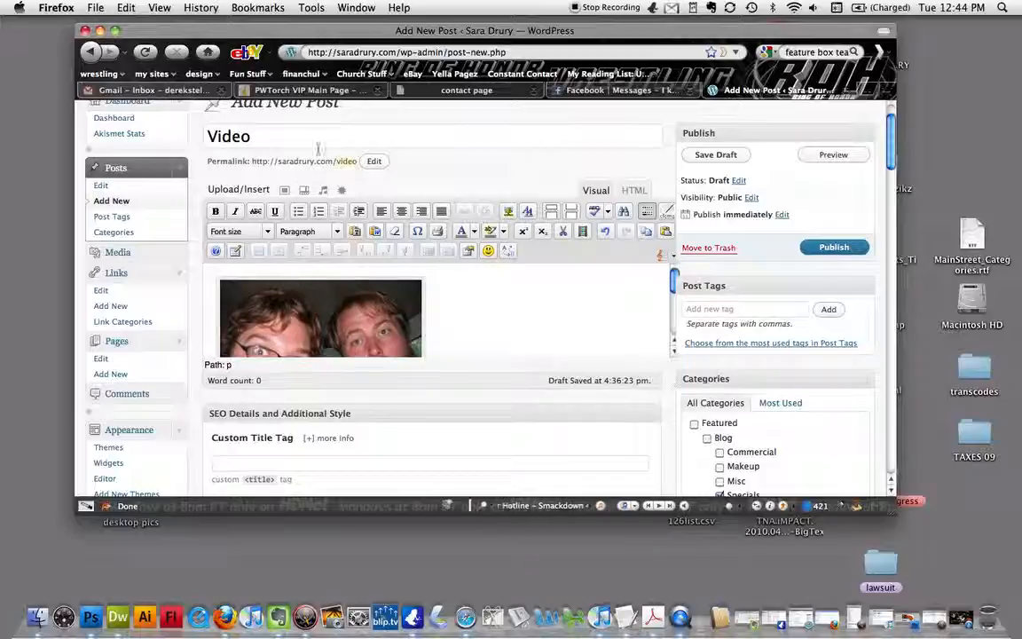
click(285, 189)
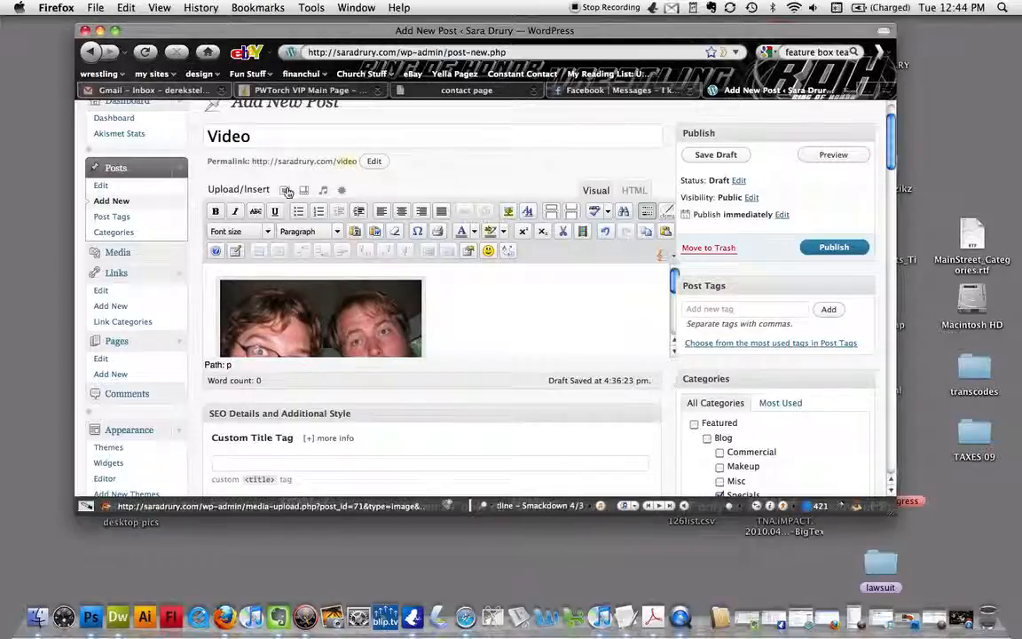
click(287, 190)
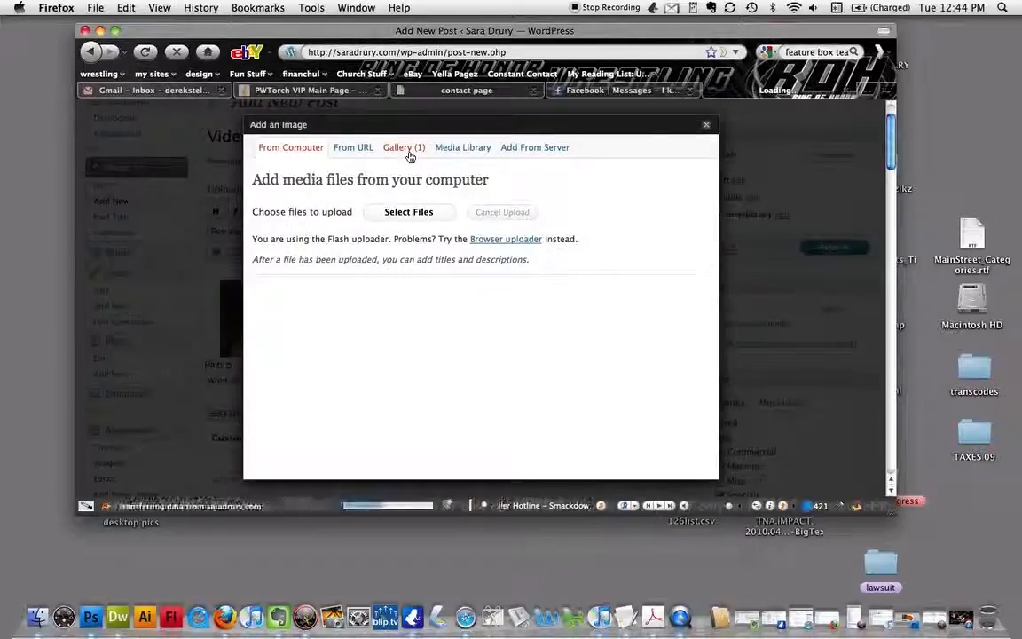
Step: Browse the post's Gallery and the Media Library, revealing the adamandi photo's details
click(405, 147)
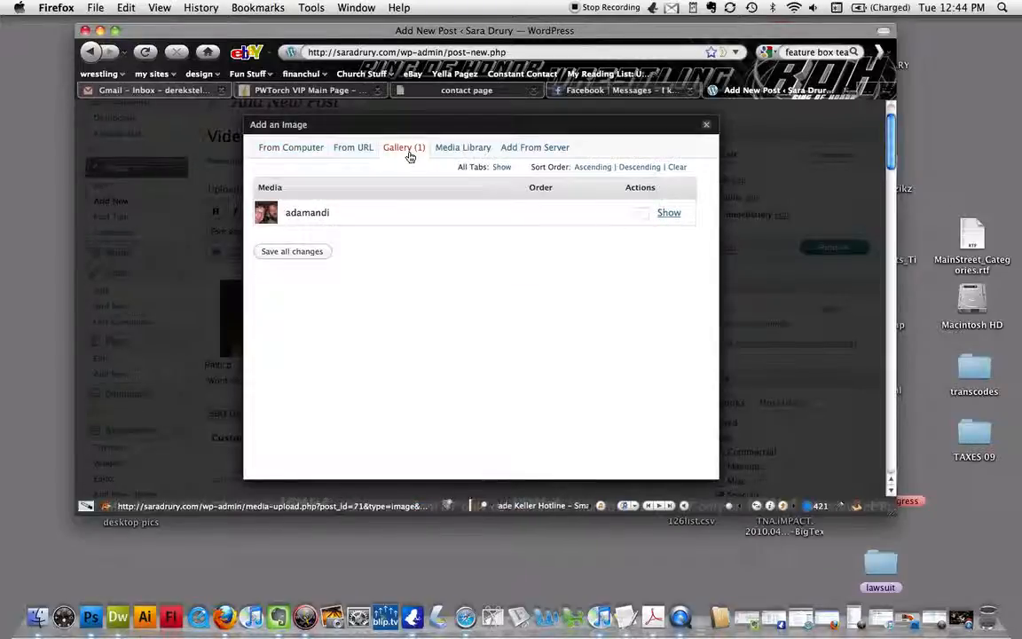
click(461, 147)
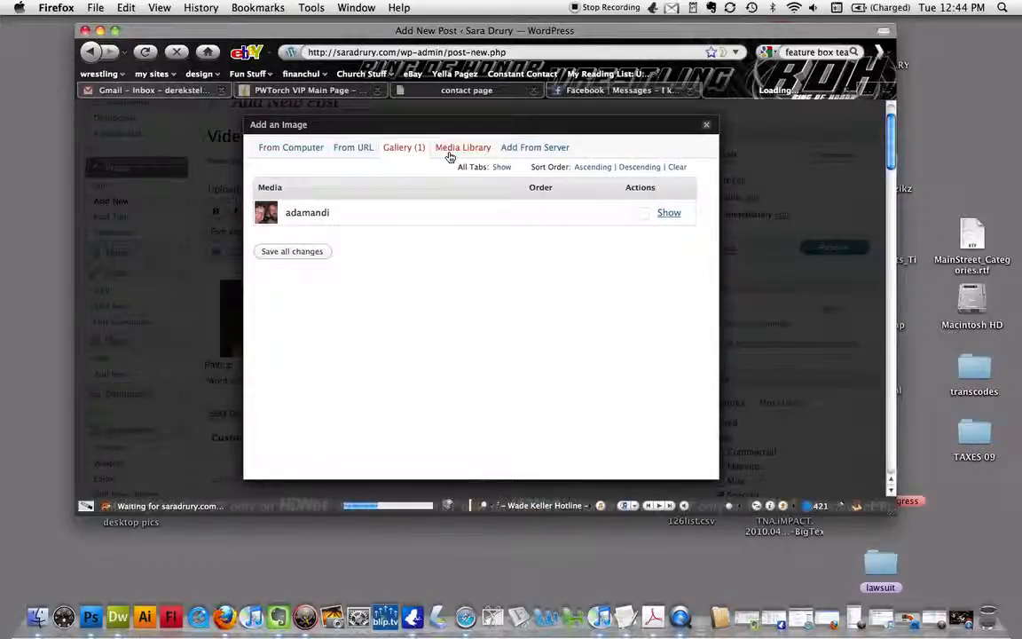
click(461, 148)
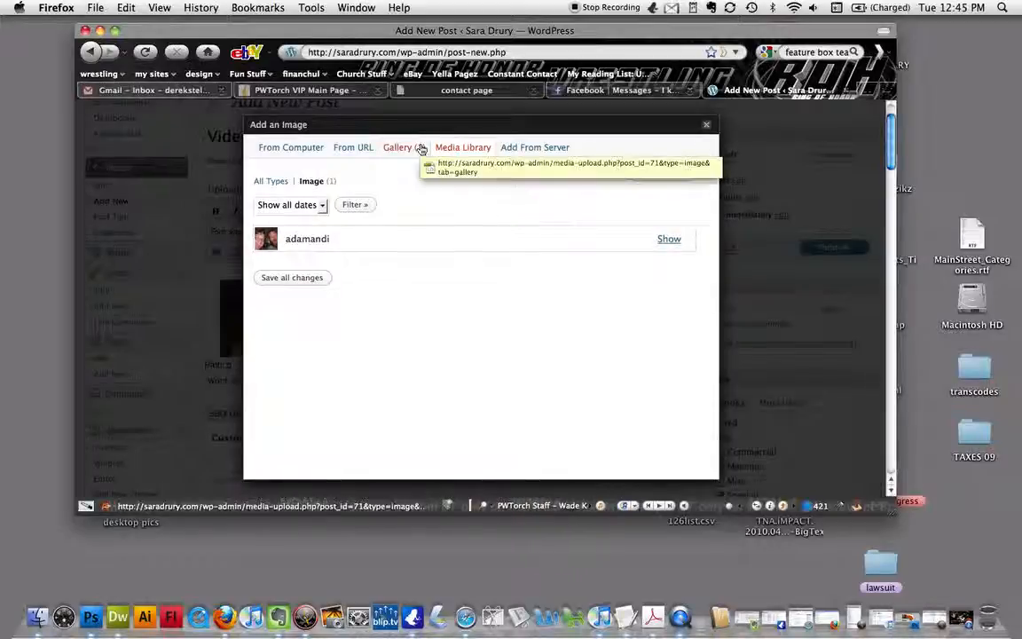
click(461, 147)
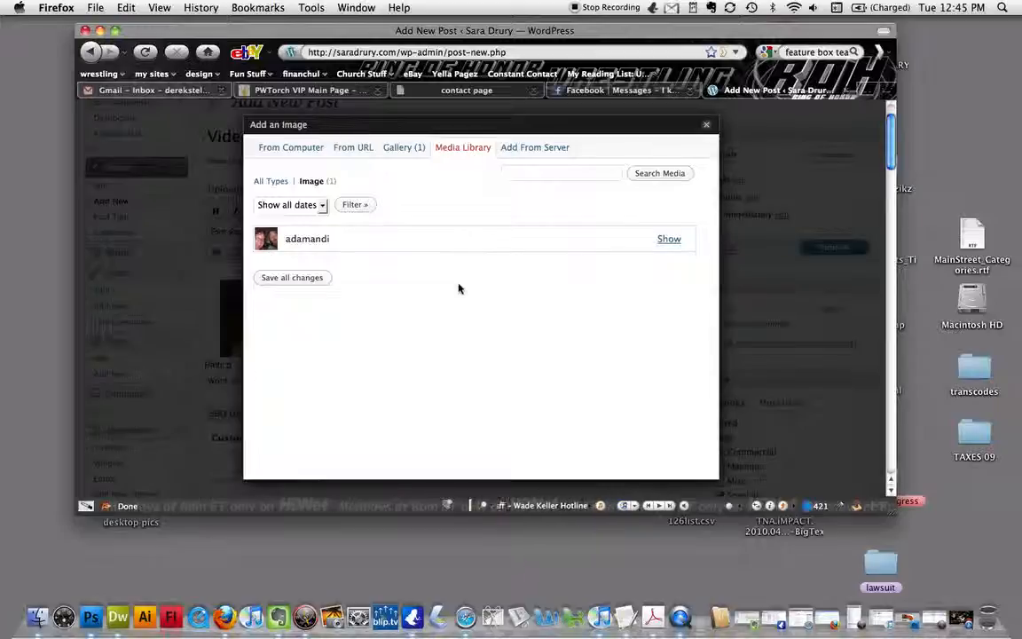
mouse_move(435, 321)
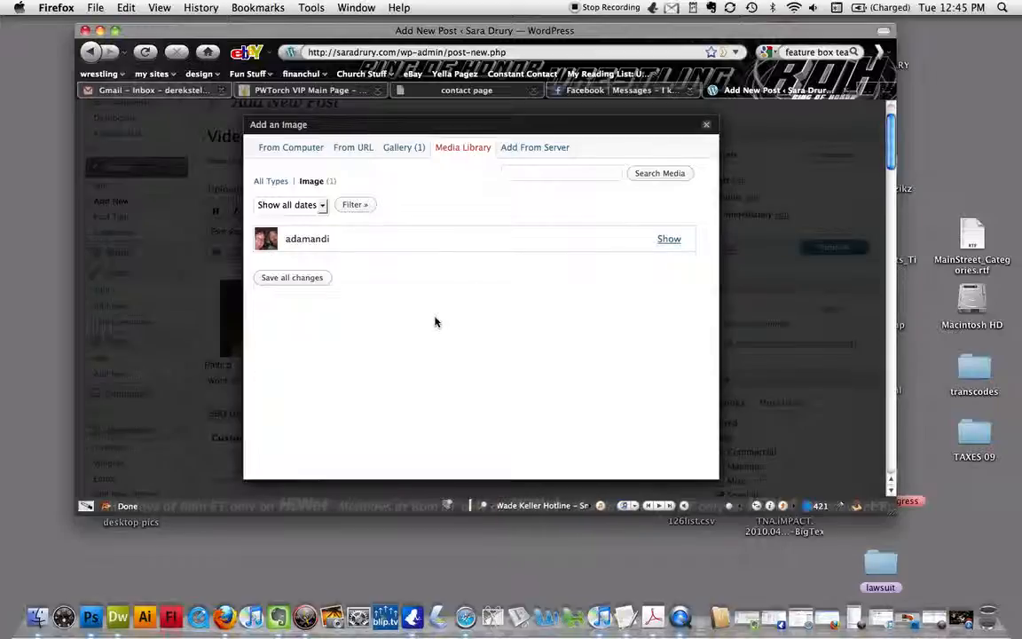
mouse_move(397, 259)
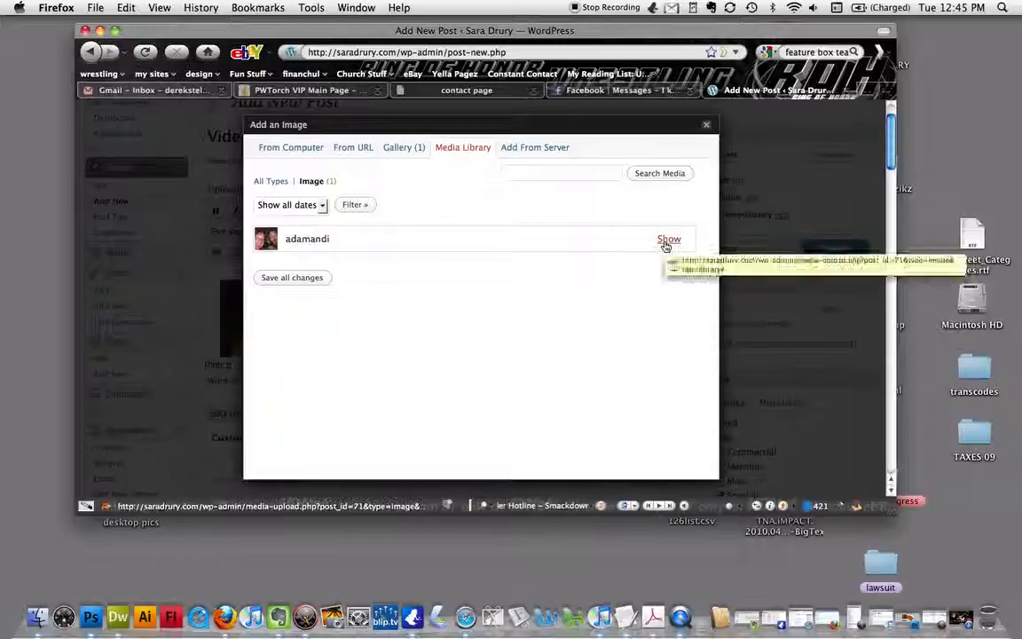
click(669, 237)
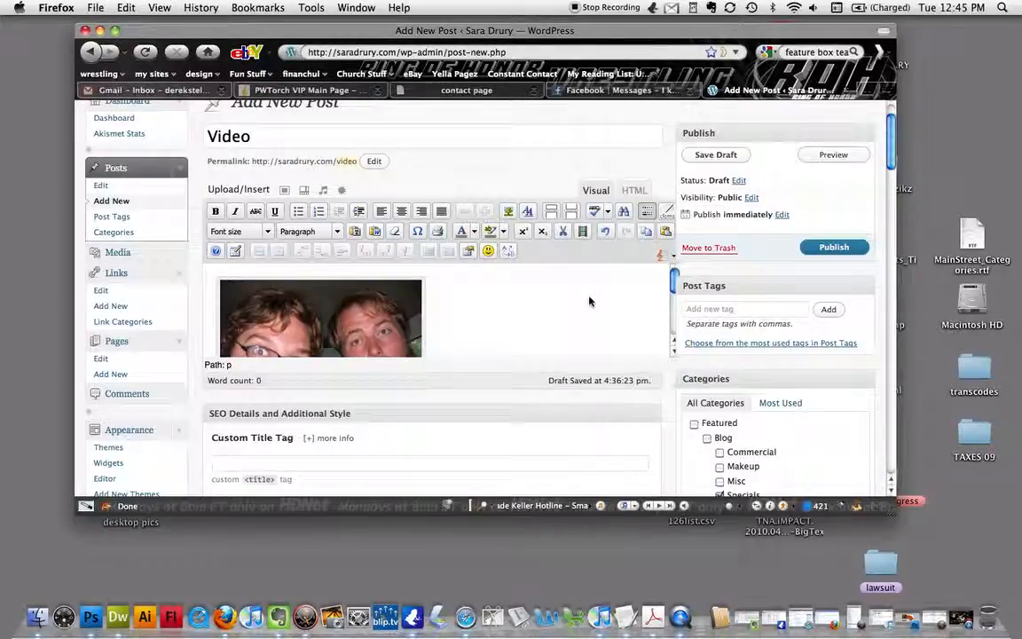
click(834, 155)
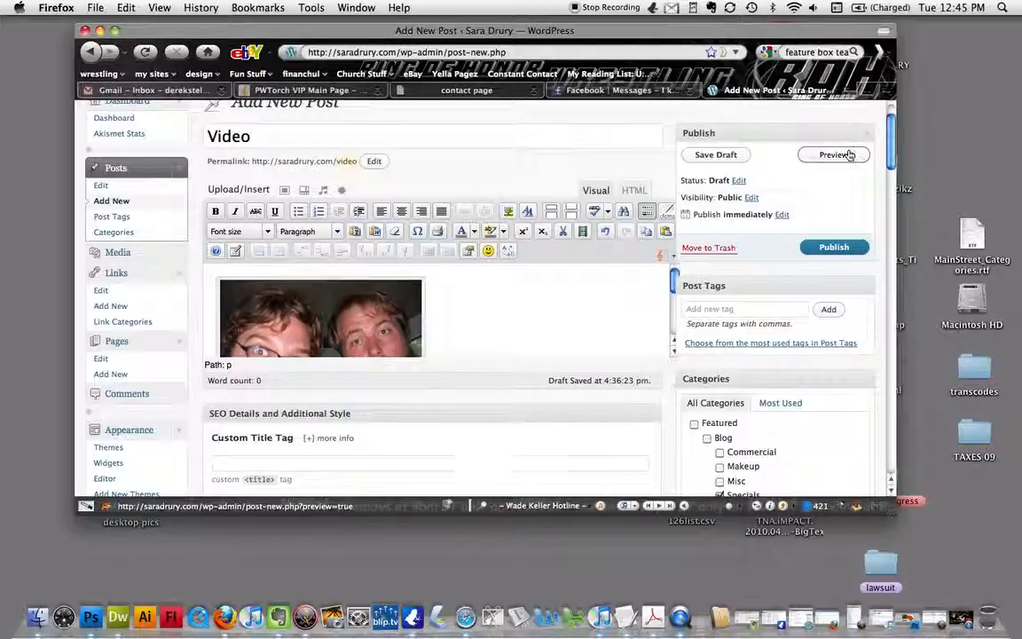
click(834, 154)
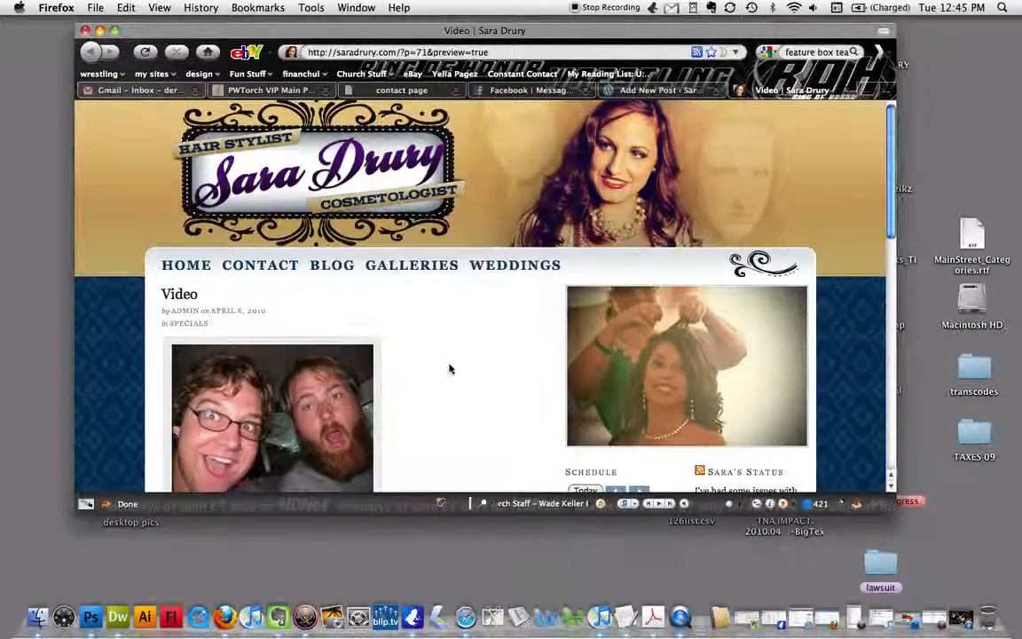
scroll(down, 3)
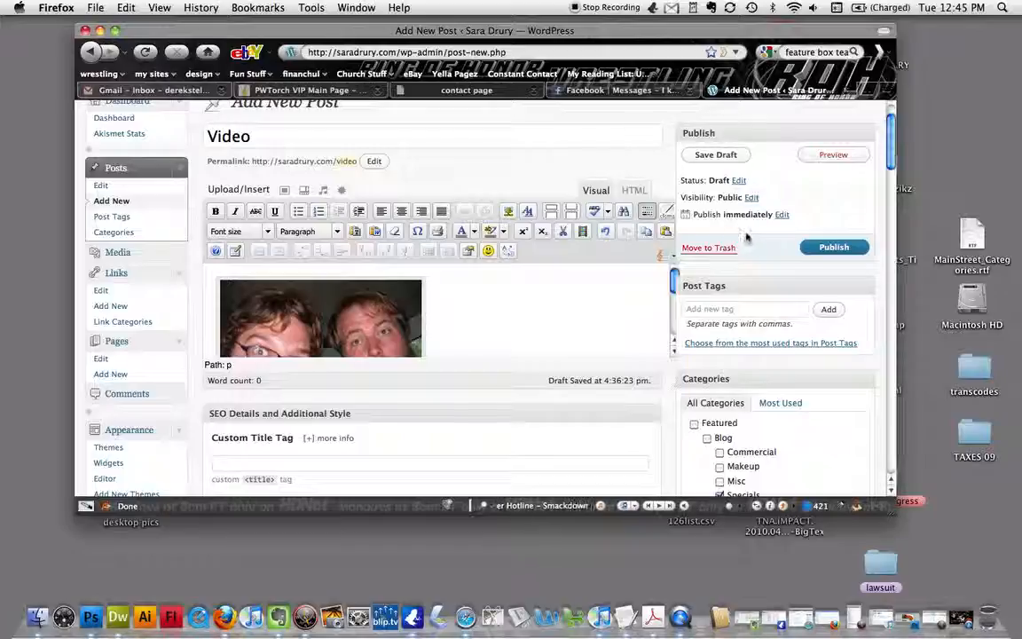
mouse_move(709, 249)
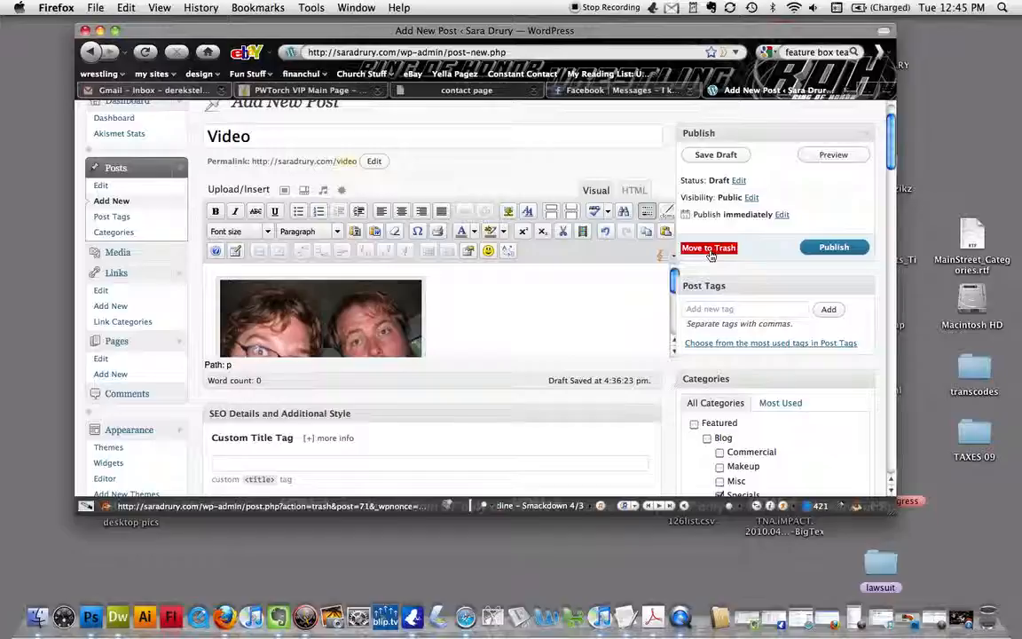
Step: Move the Video post to the trash from the Publish box
click(710, 248)
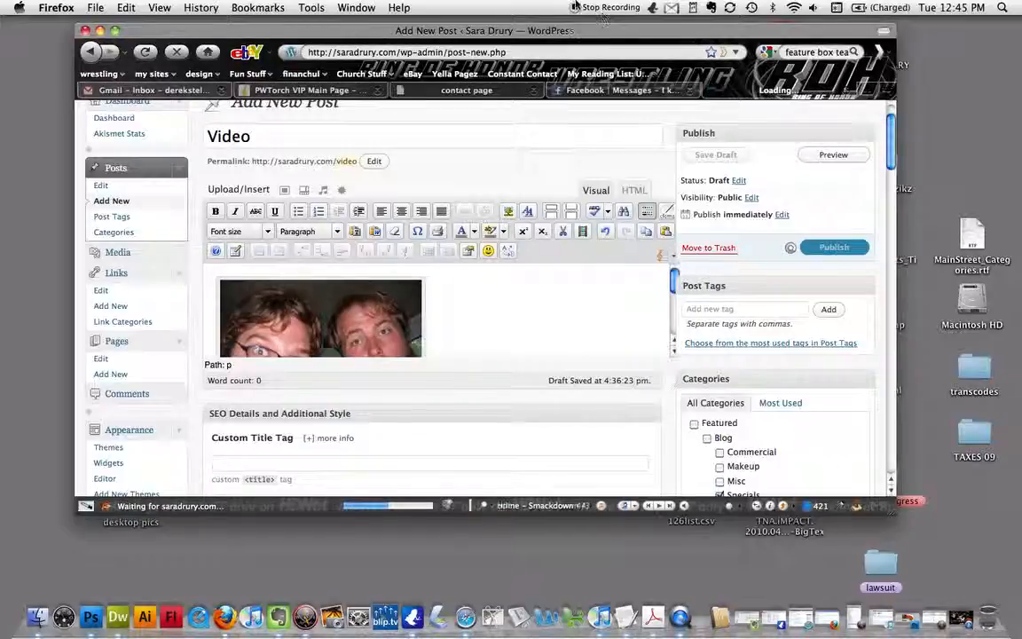